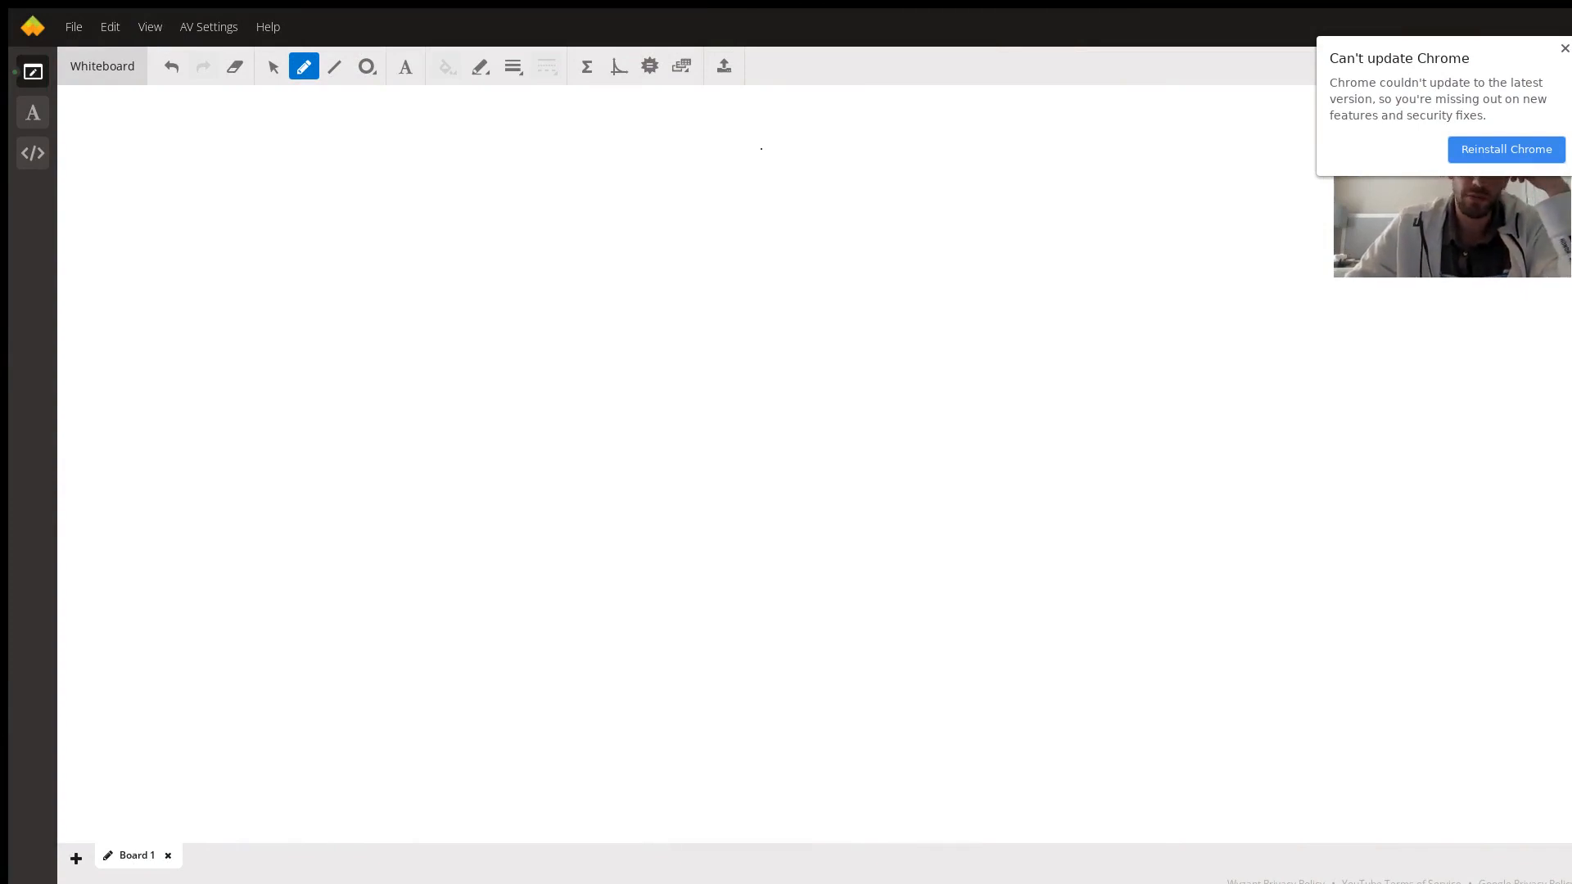
pyautogui.moveTo(160, 141)
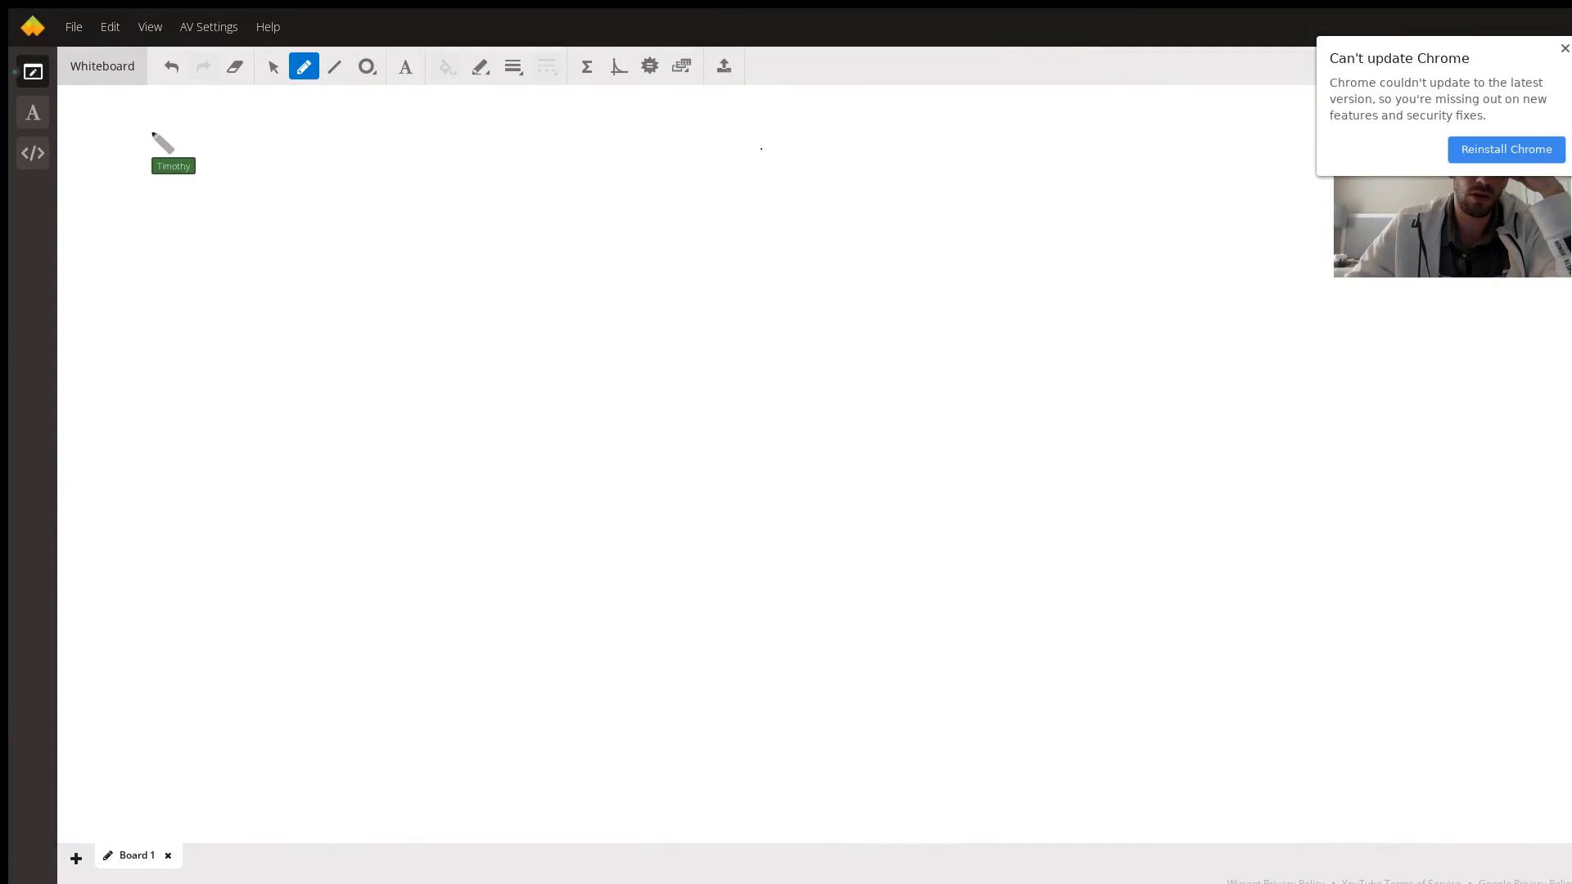
# Sketch the door rectangle on its vertical rotation axis and label the axis ωz.
pyautogui.moveTo(149, 128); pyautogui.dragTo(149, 266)
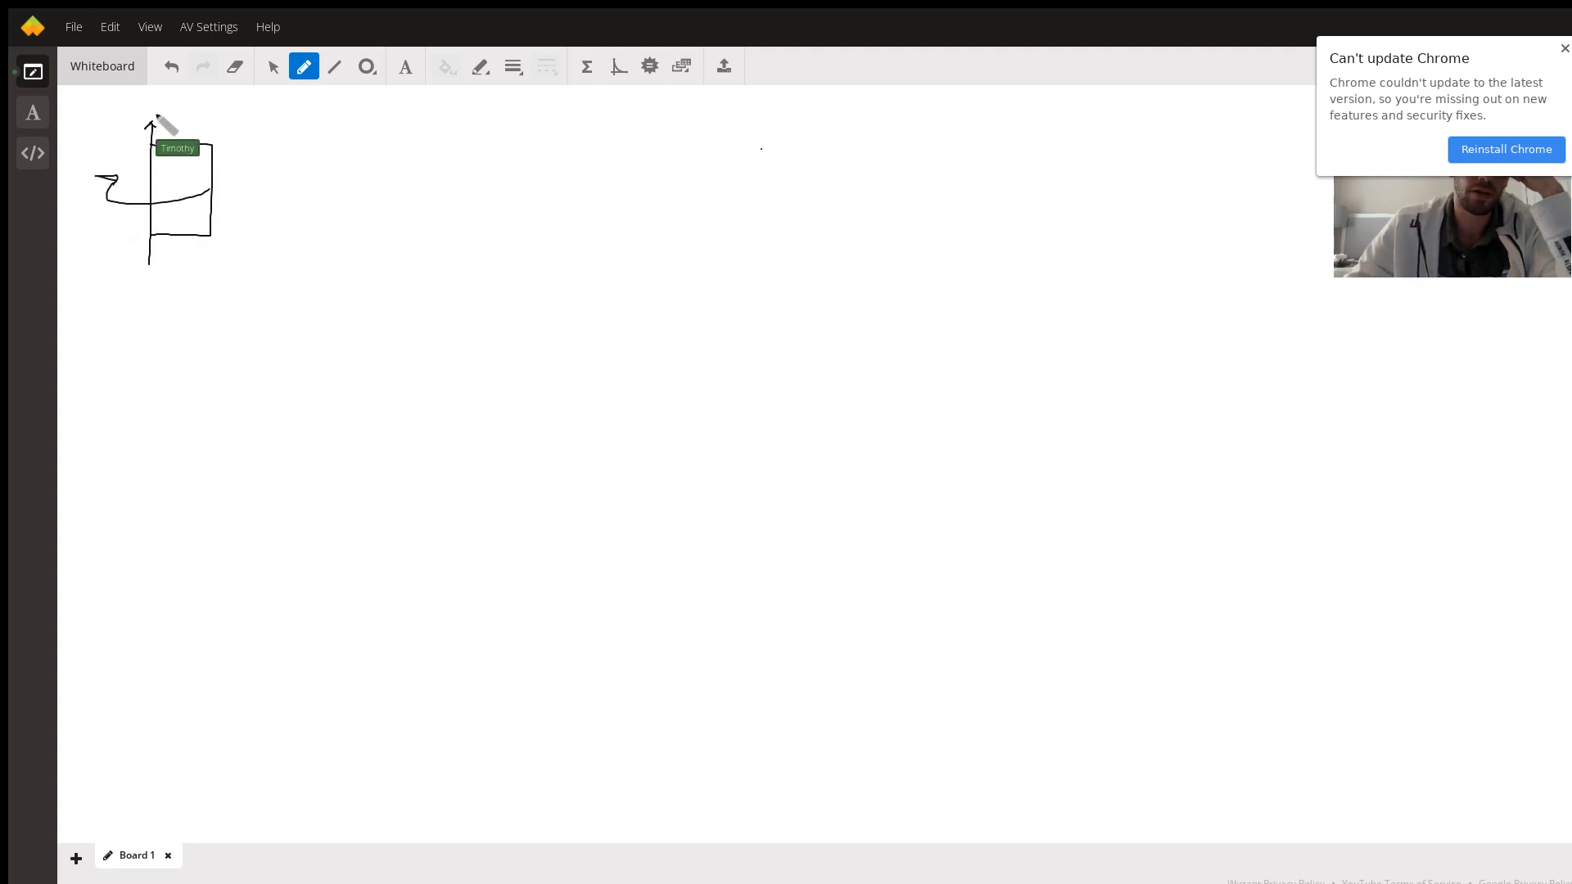
pyautogui.moveTo(151, 115); pyautogui.dragTo(175, 120)
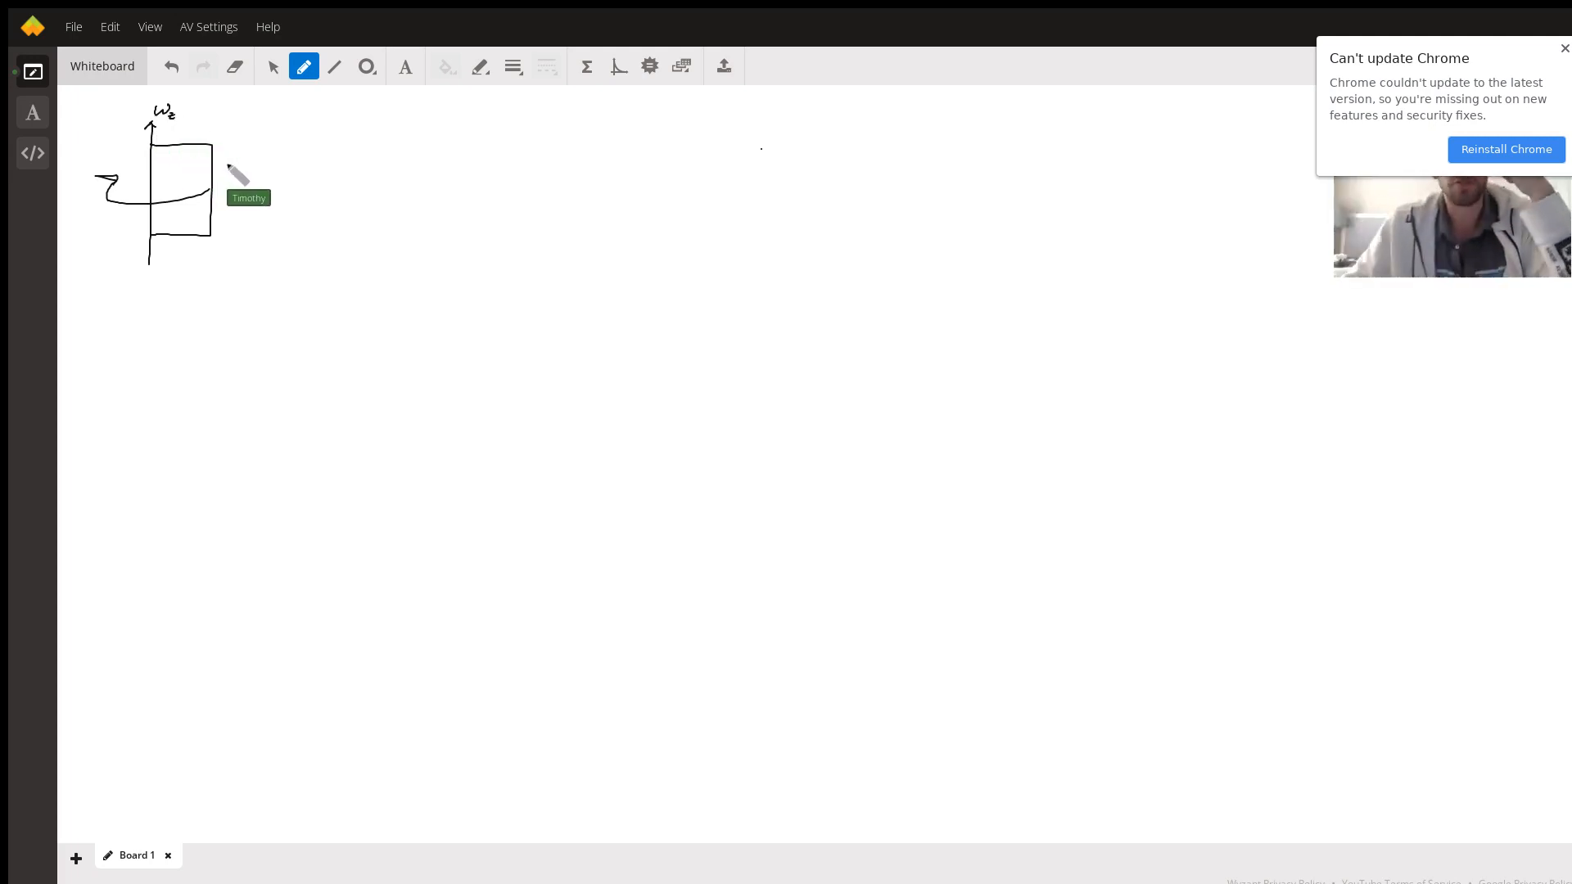
pyautogui.moveTo(324, 165)
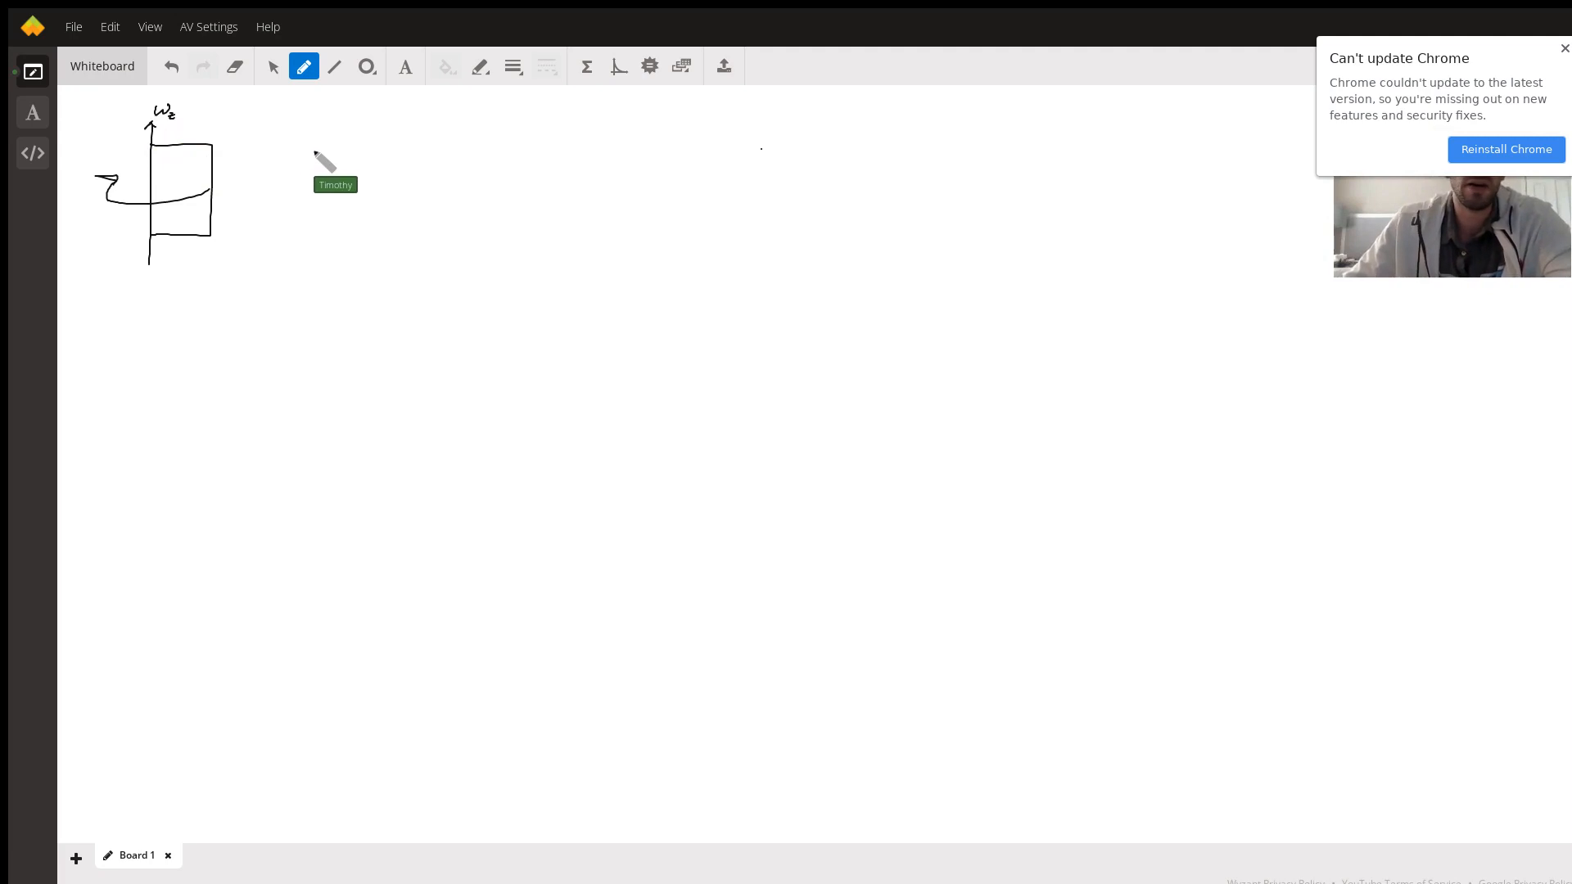
pyautogui.moveTo(341, 151)
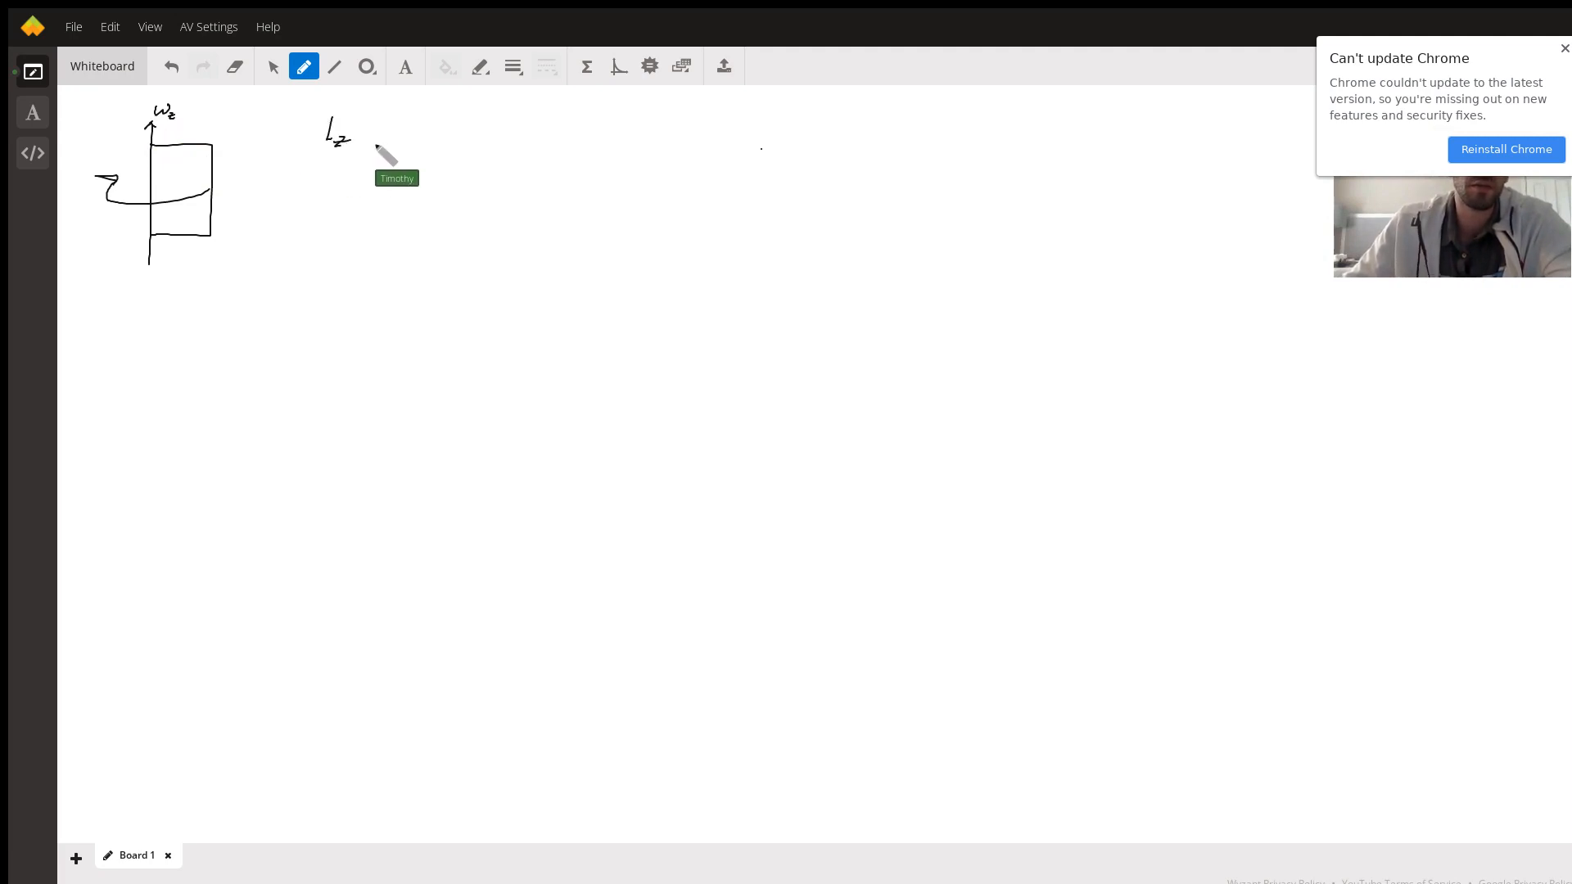
# Write ', m, r' after Lz to complete the givens list Lz, m, r.
pyautogui.moveTo(372, 155); pyautogui.dragTo(411, 136)
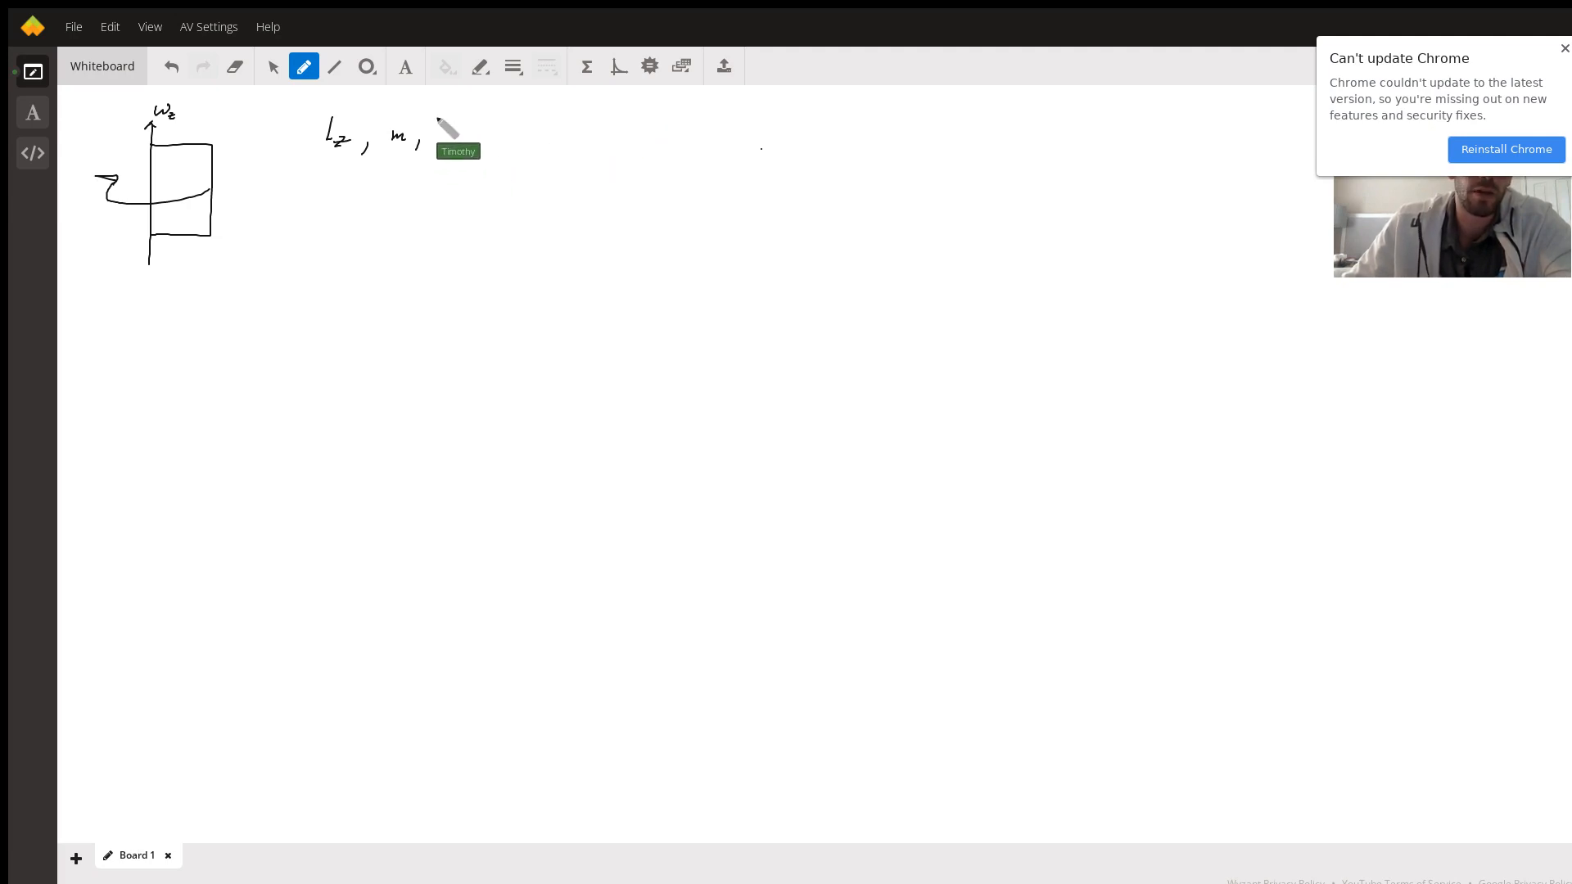
pyautogui.click(457, 137)
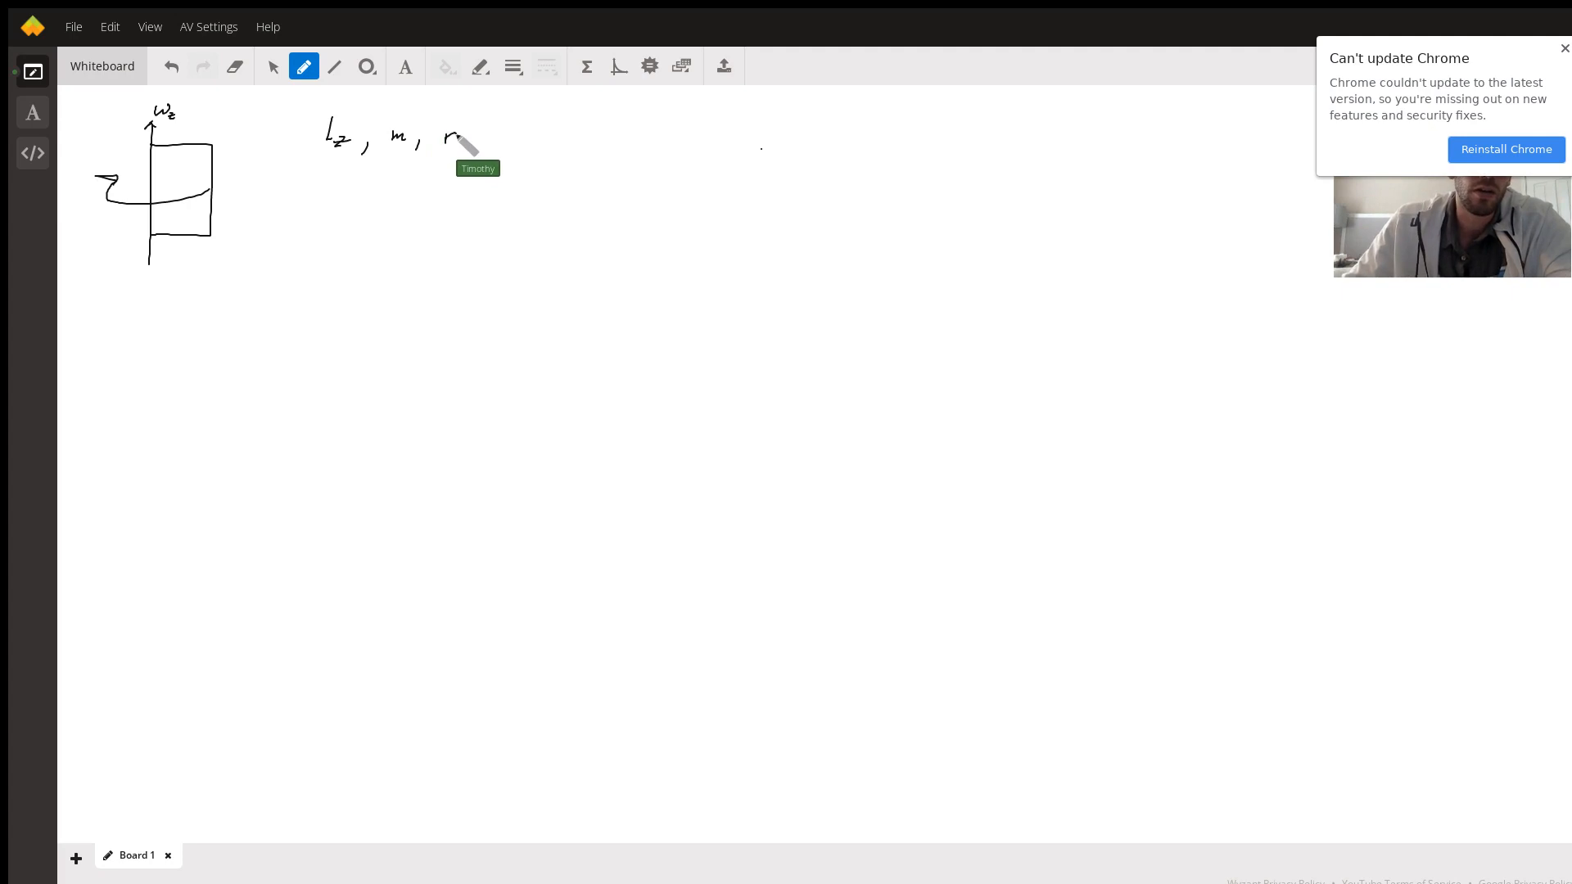
pyautogui.moveTo(190, 150)
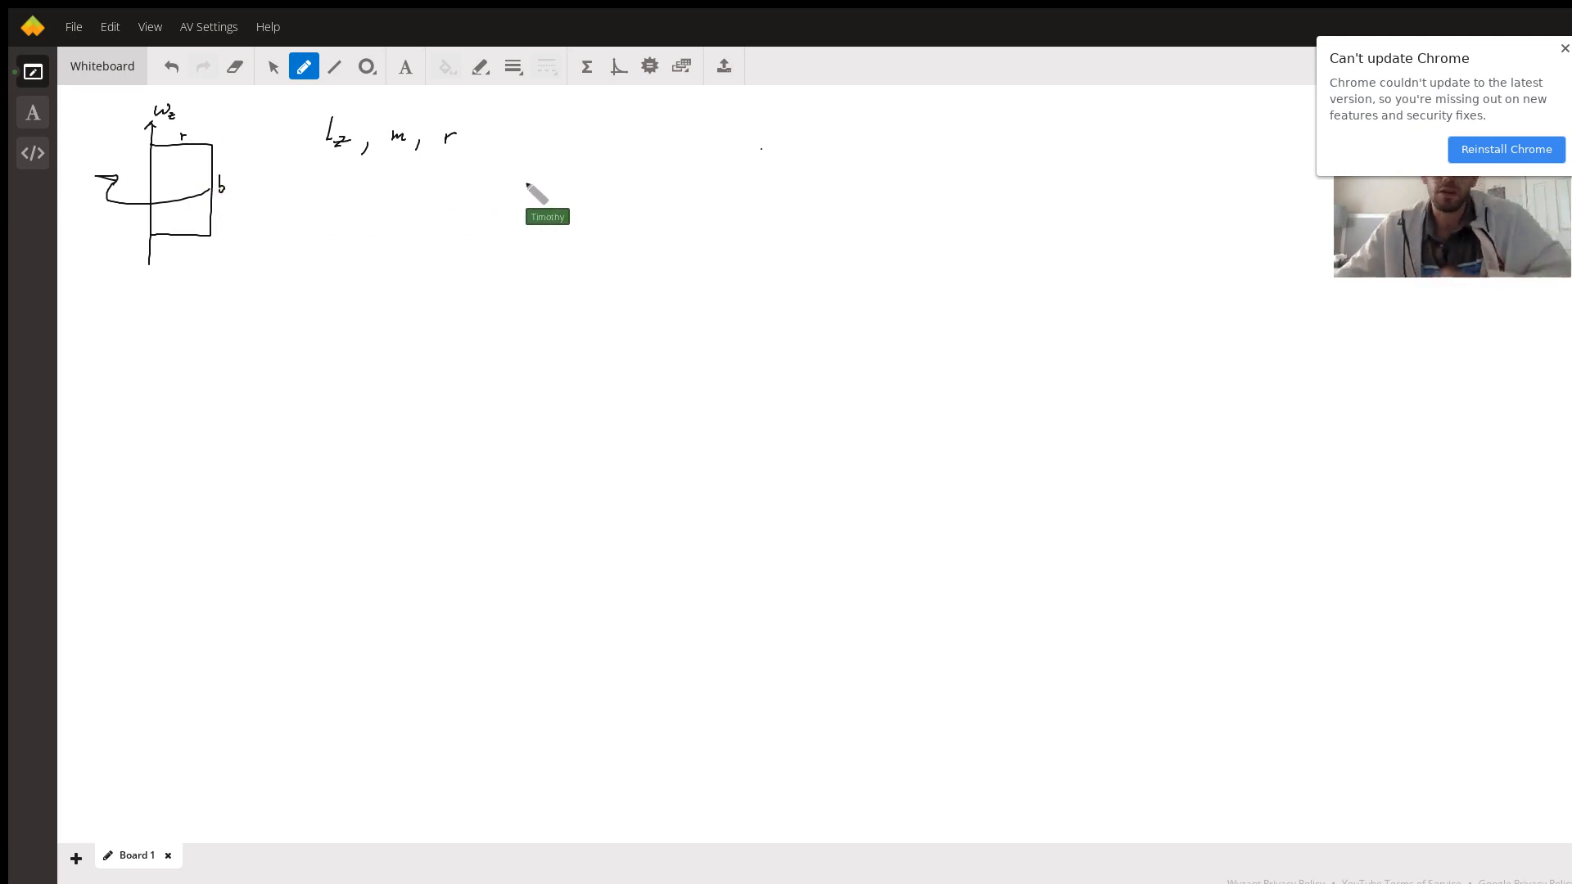
pyautogui.moveTo(622, 180)
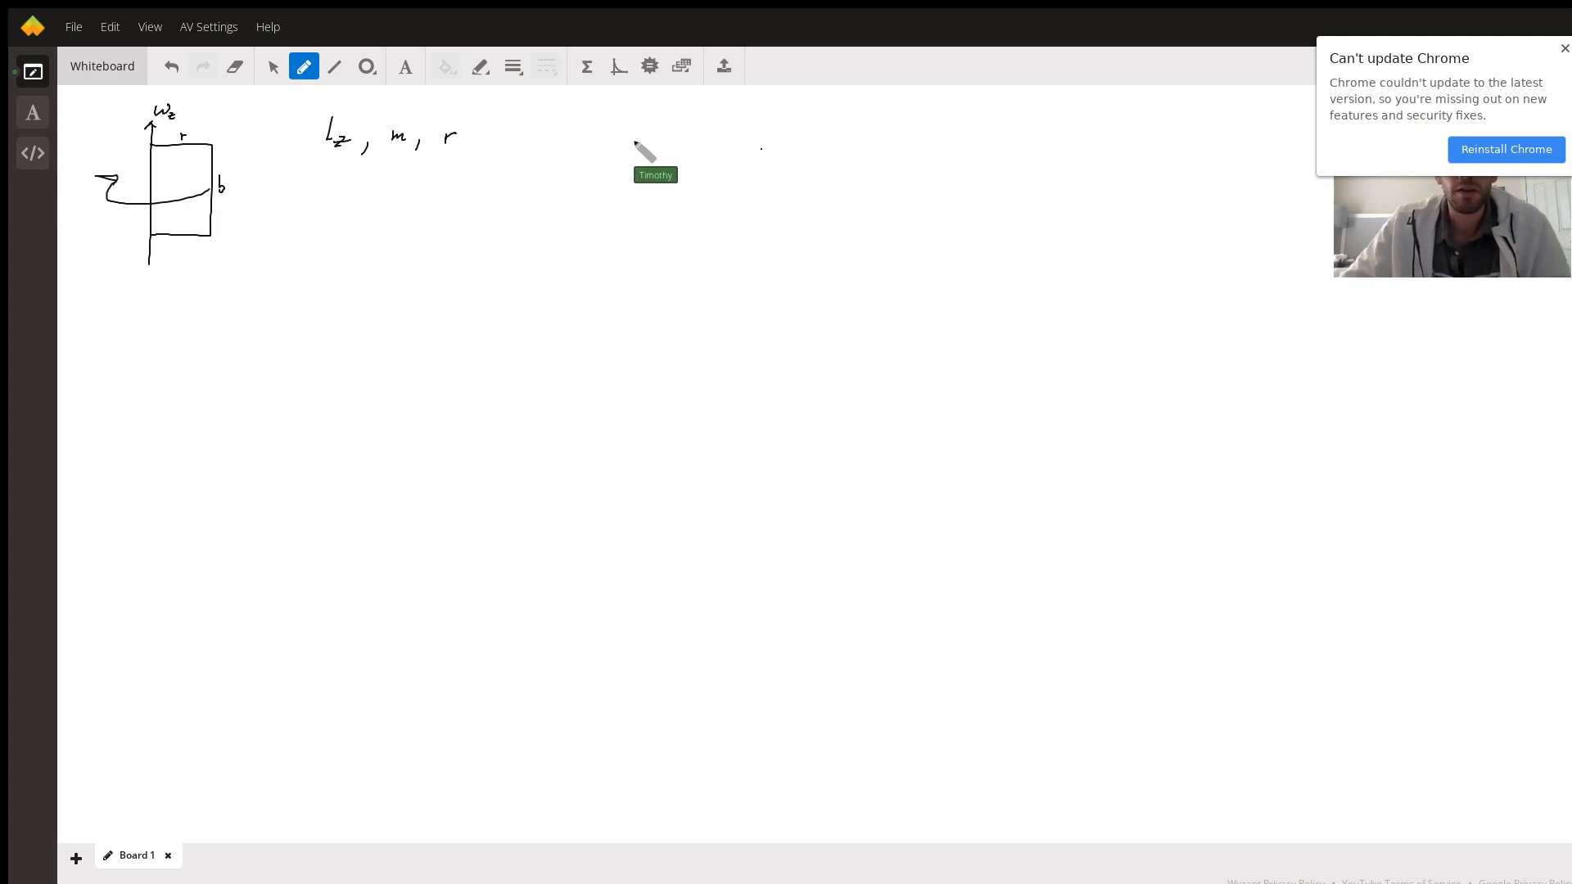
pyautogui.moveTo(652, 196)
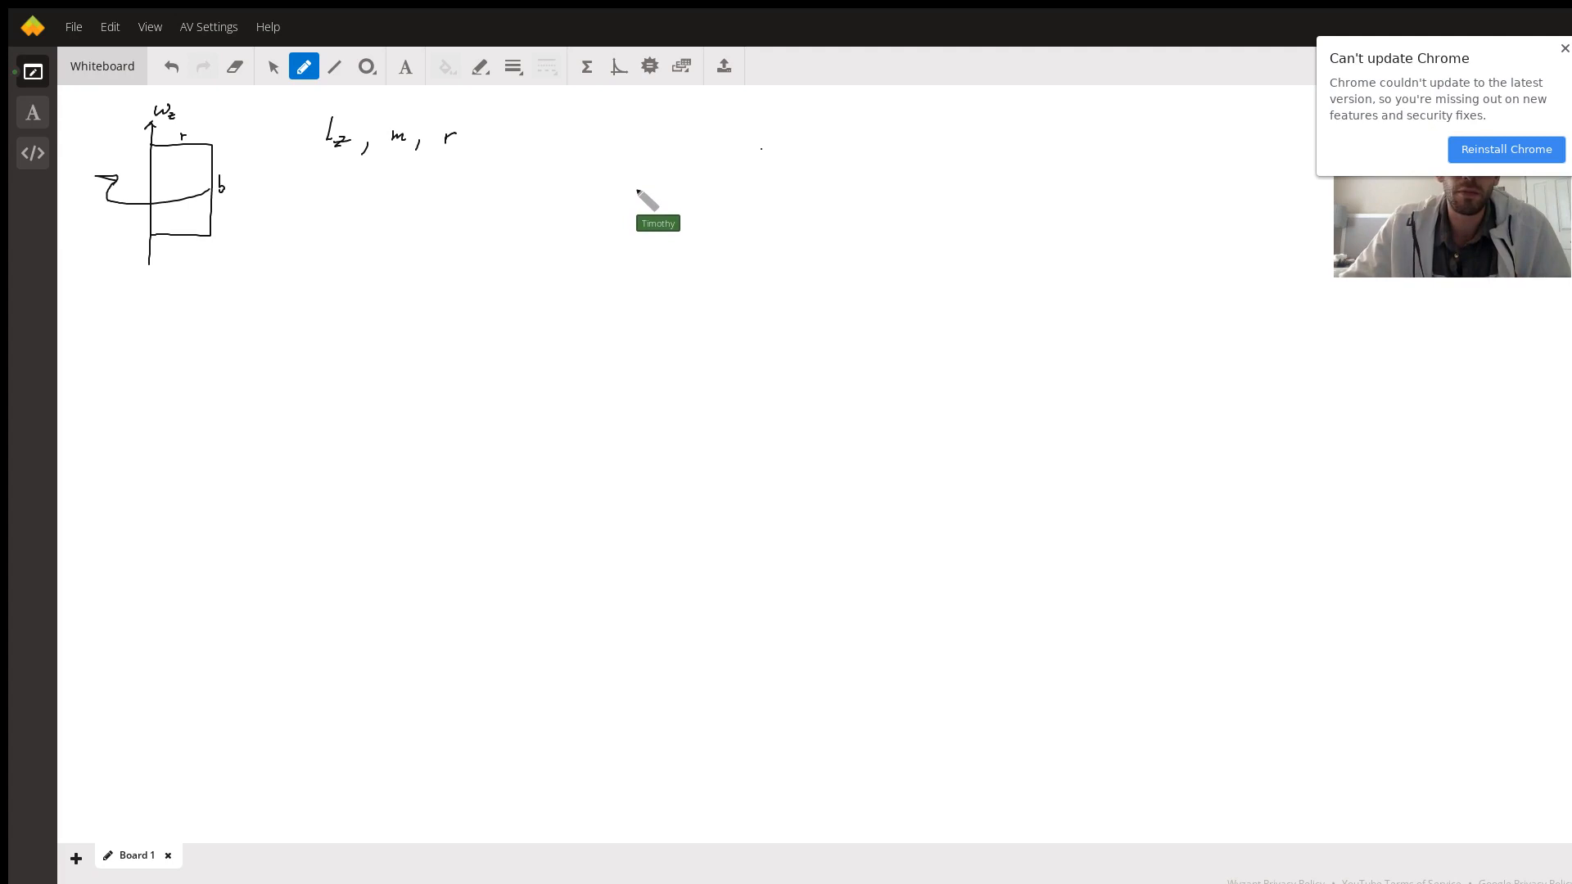
pyautogui.moveTo(737, 200)
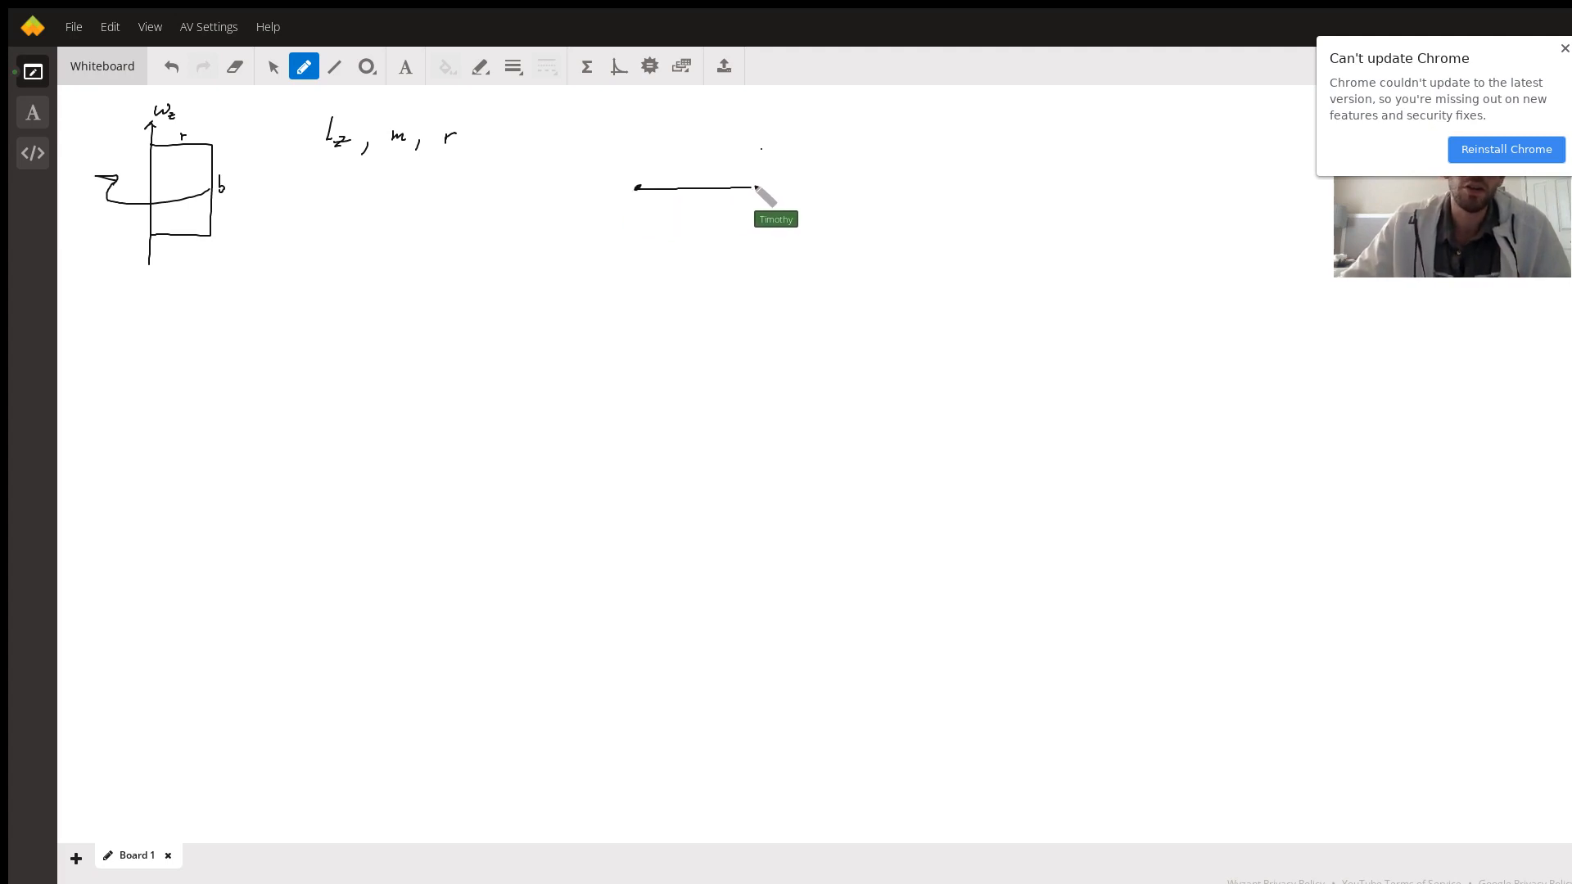
# Bend the line into a curved arrow and write ωz = Lz / I below the givens.
pyautogui.moveTo(734, 188); pyautogui.dragTo(726, 131)
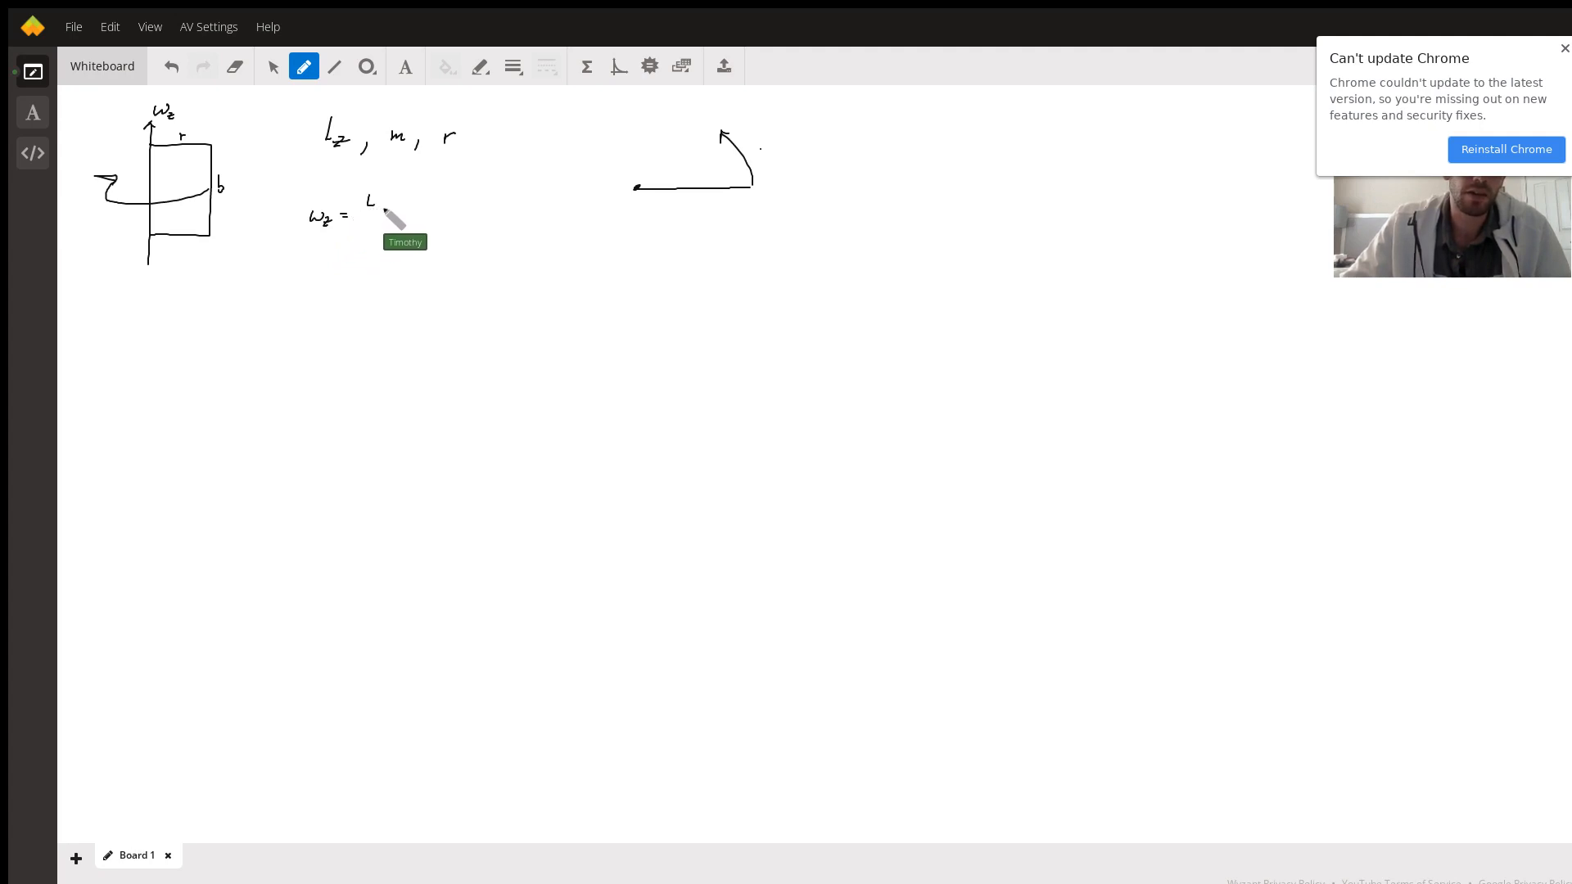
pyautogui.moveTo(356, 213); pyautogui.dragTo(411, 213)
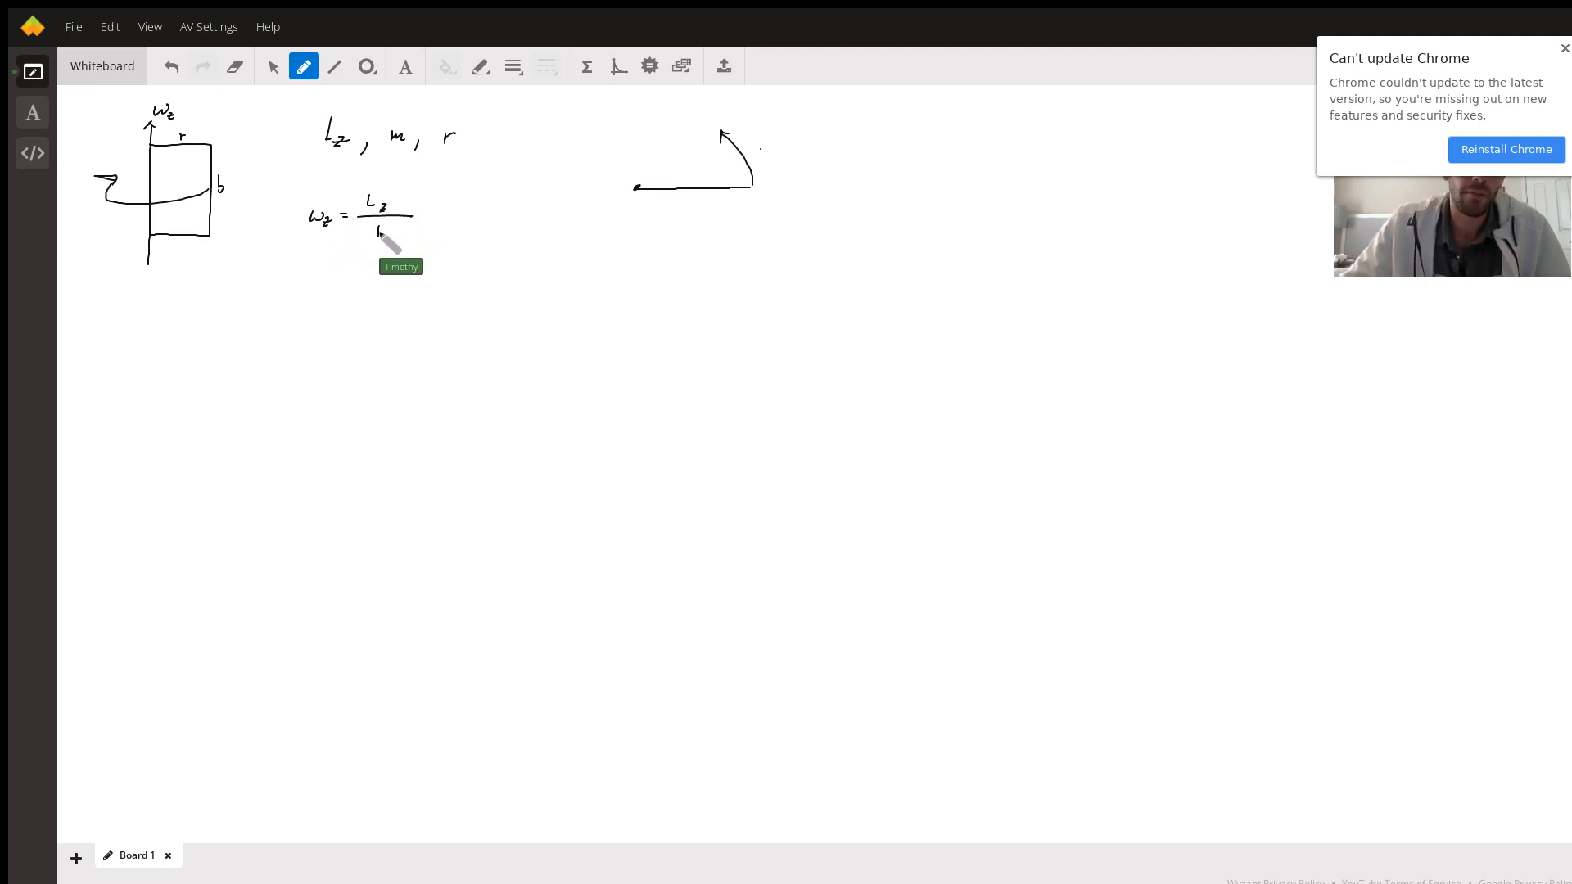
pyautogui.click(378, 233)
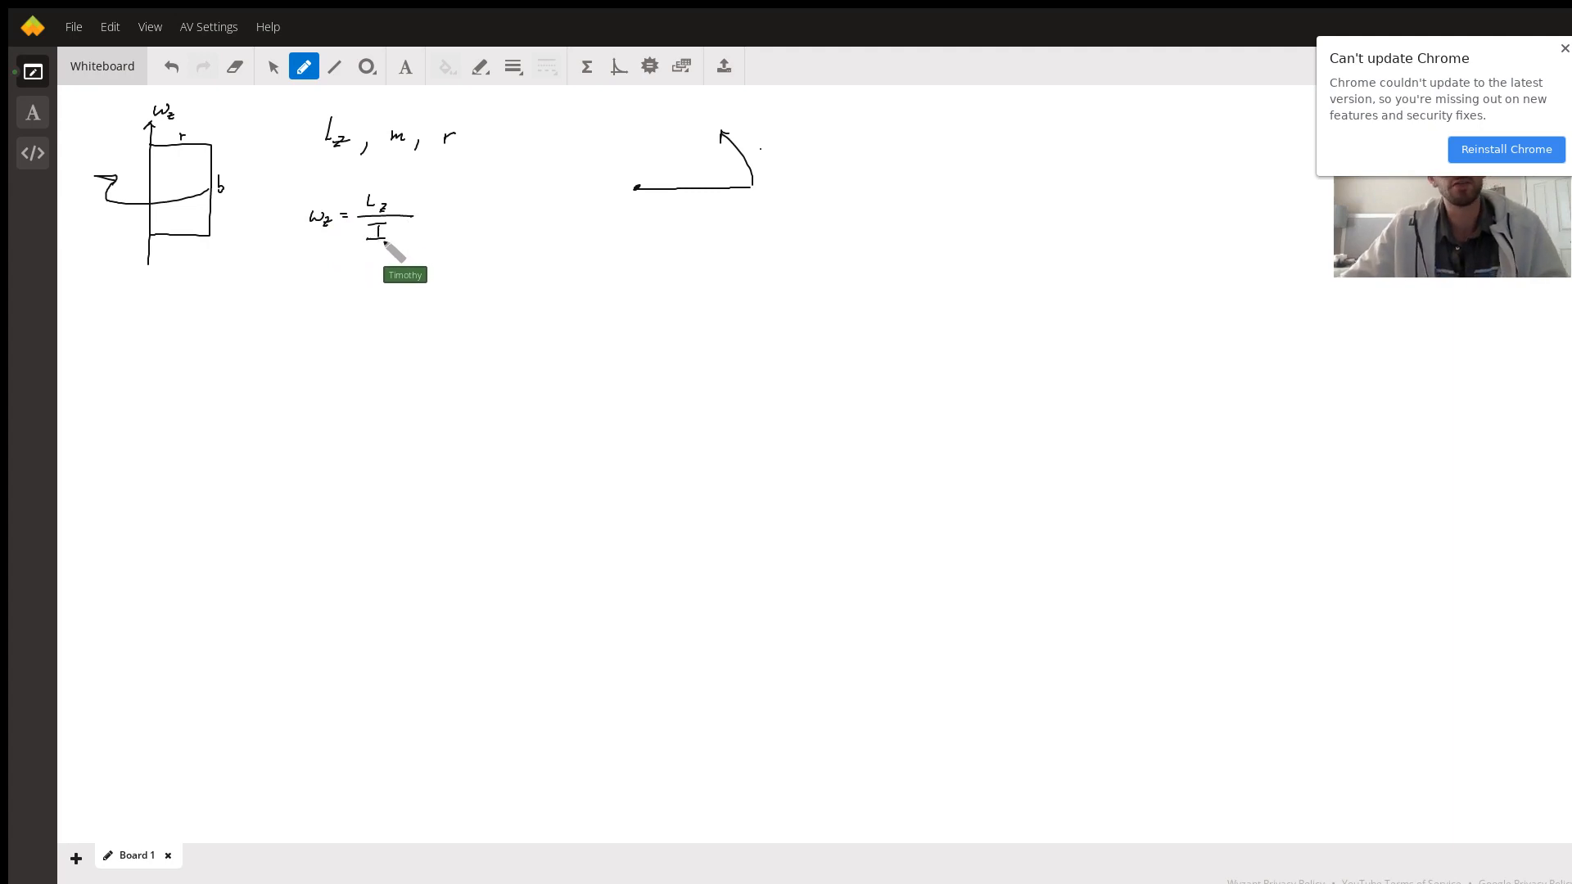
pyautogui.moveTo(313, 306)
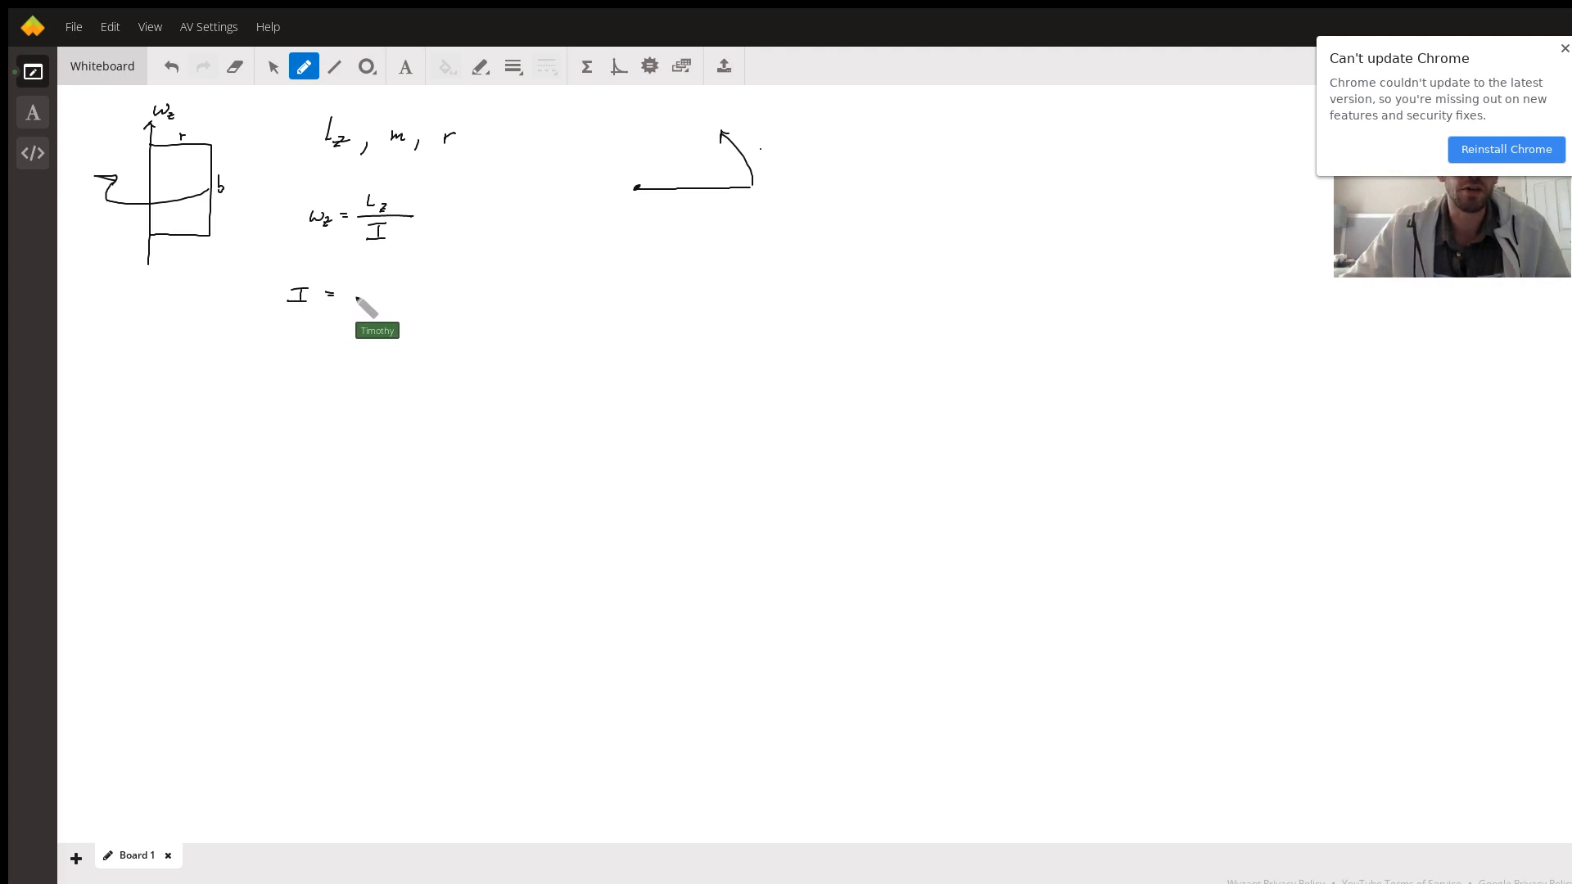
# Write I = Σ mᵢrᵢ² and continue with the integral form = ∫ r² ρ dA.
pyautogui.moveTo(345, 301); pyautogui.dragTo(396, 297)
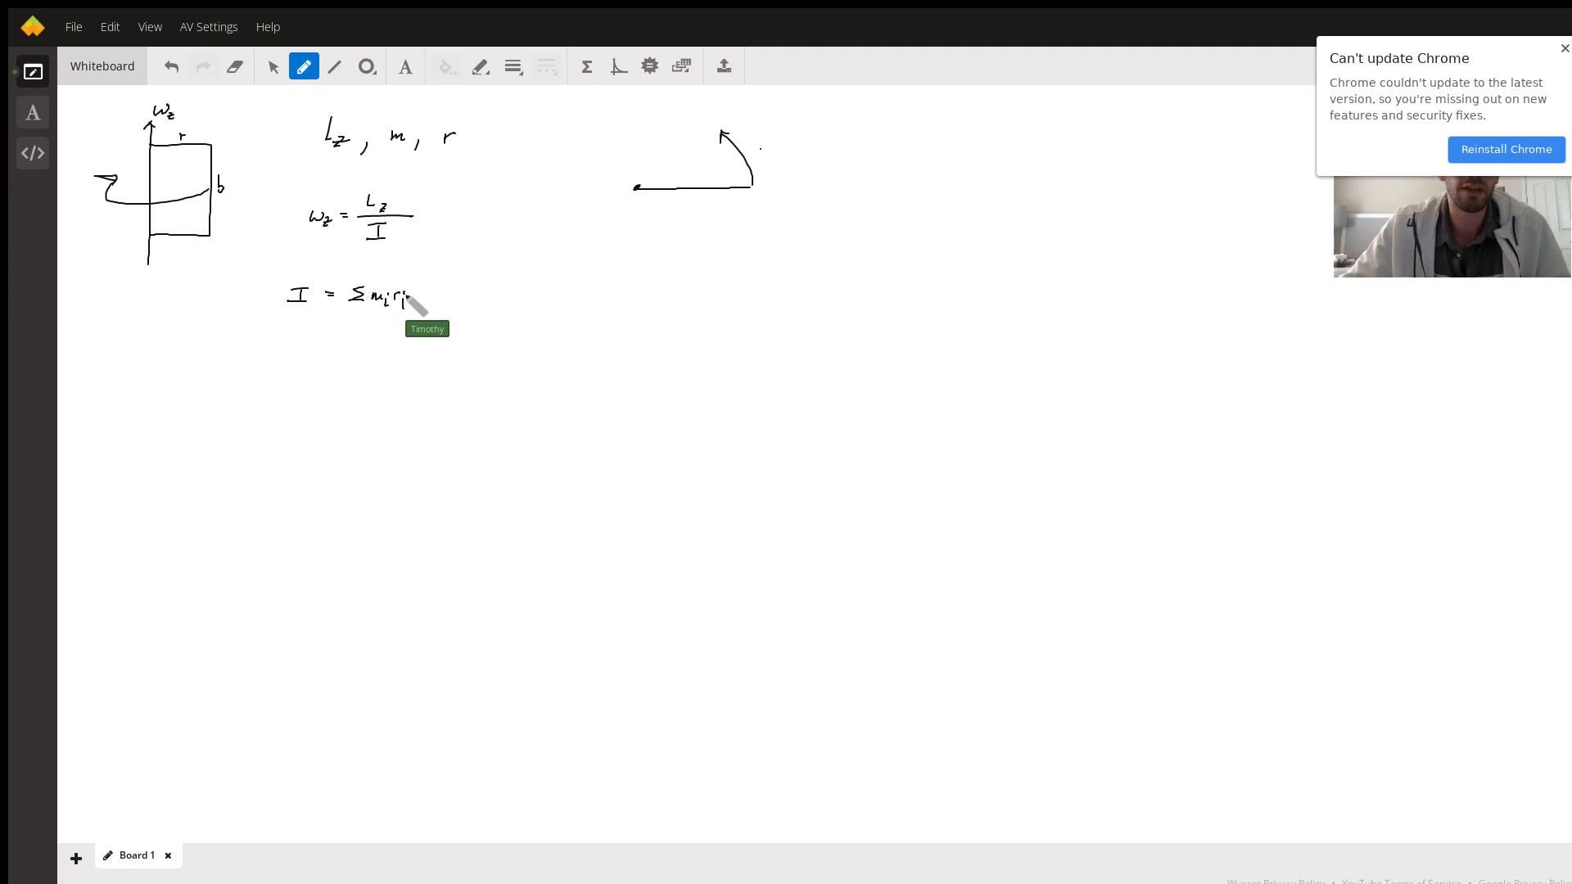
pyautogui.moveTo(409, 291); pyautogui.dragTo(419, 278)
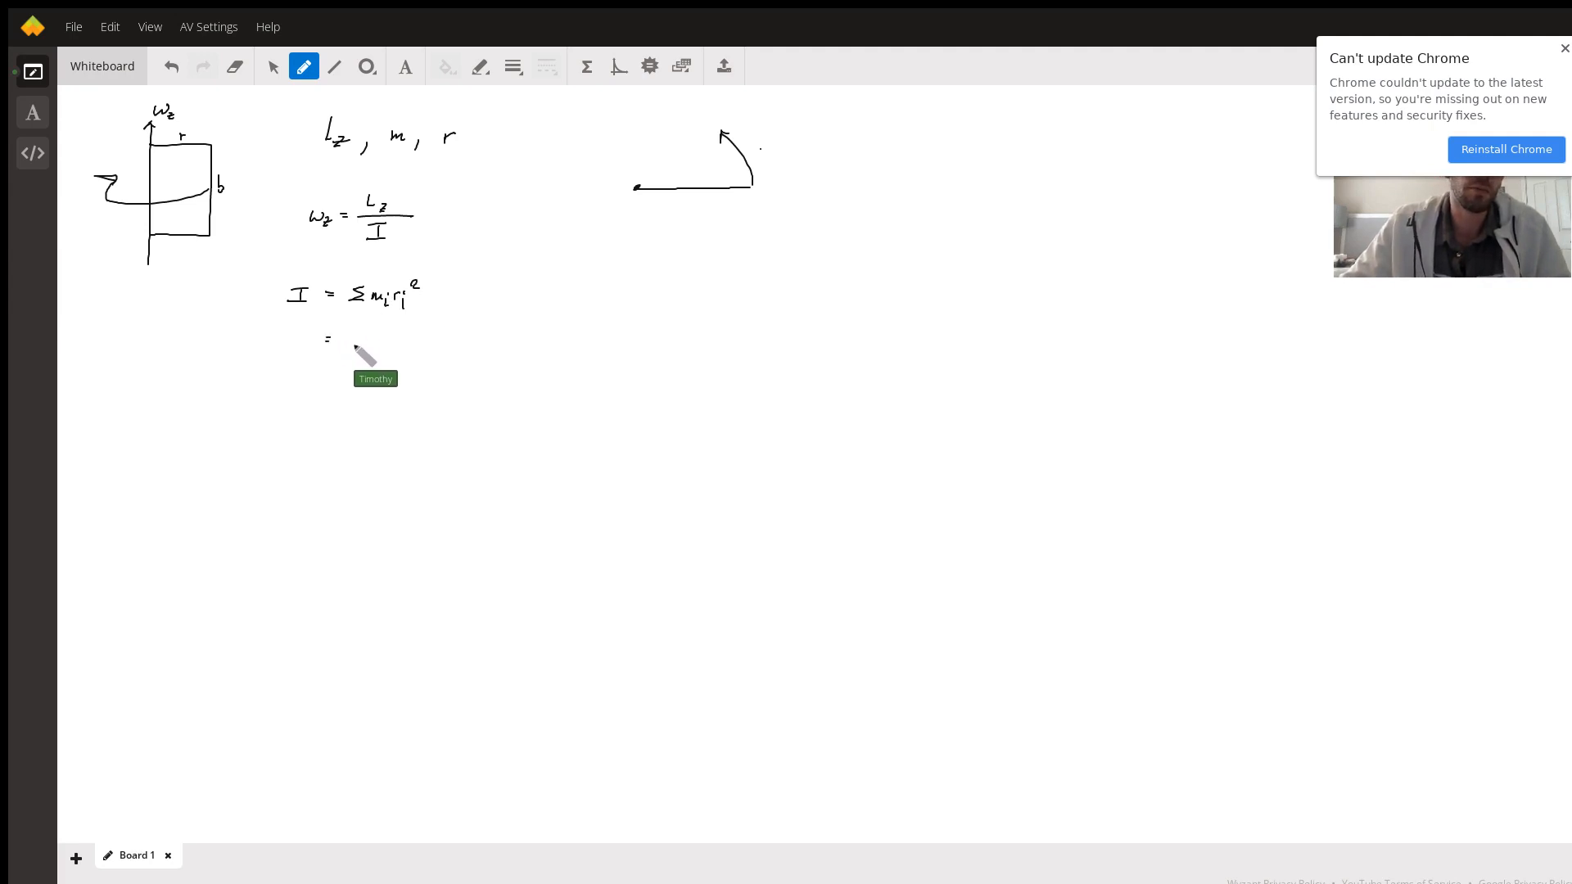
pyautogui.moveTo(344, 356); pyautogui.dragTo(392, 331)
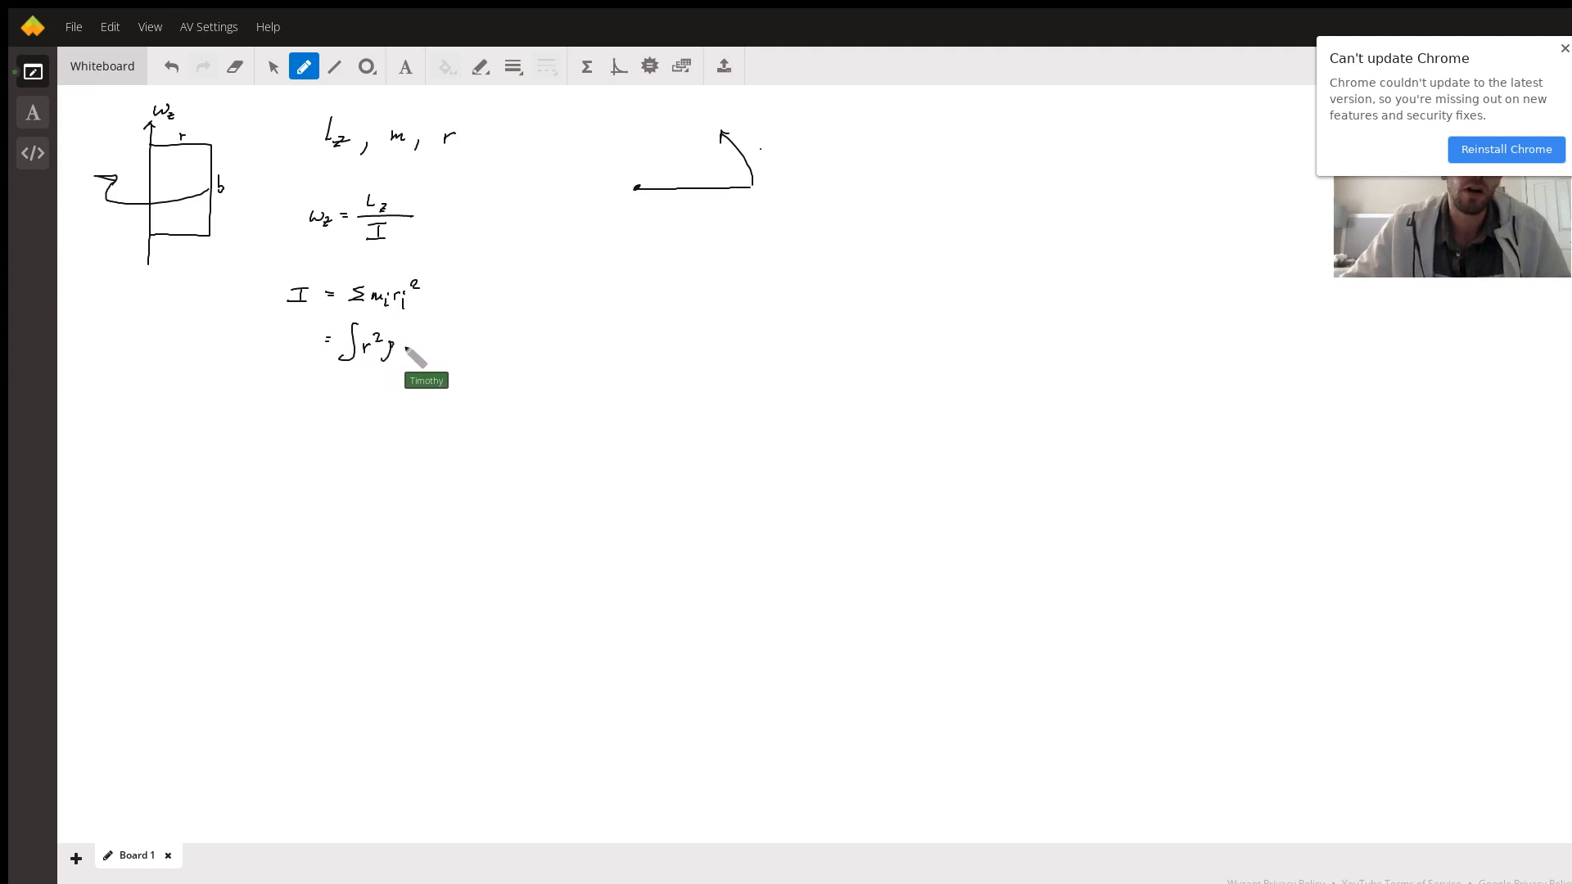
pyautogui.moveTo(402, 341); pyautogui.dragTo(430, 340)
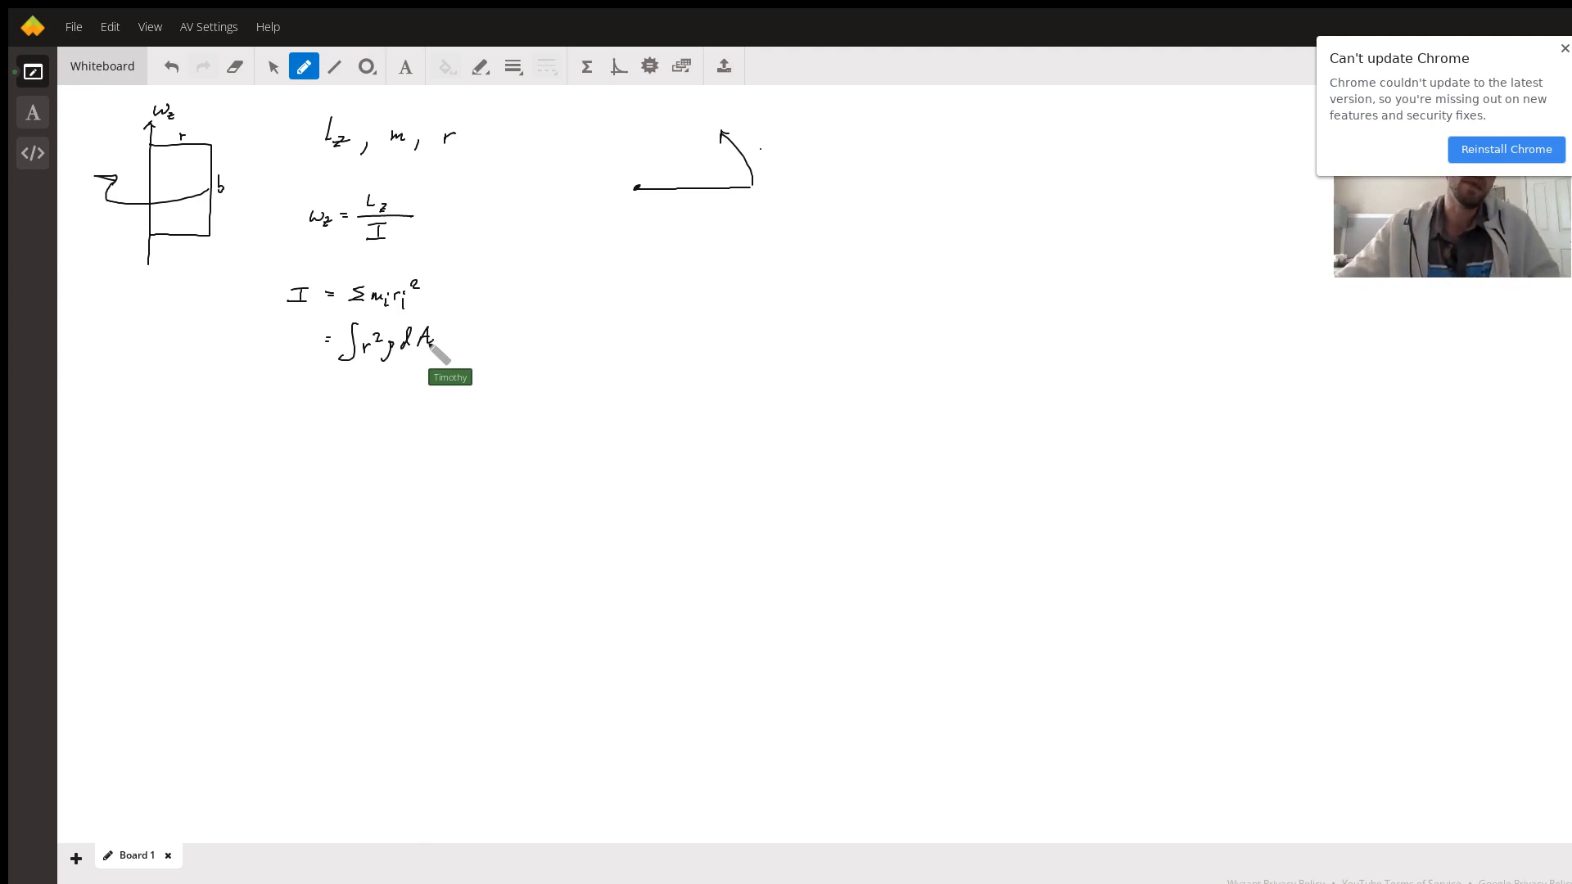
pyautogui.moveTo(392, 377)
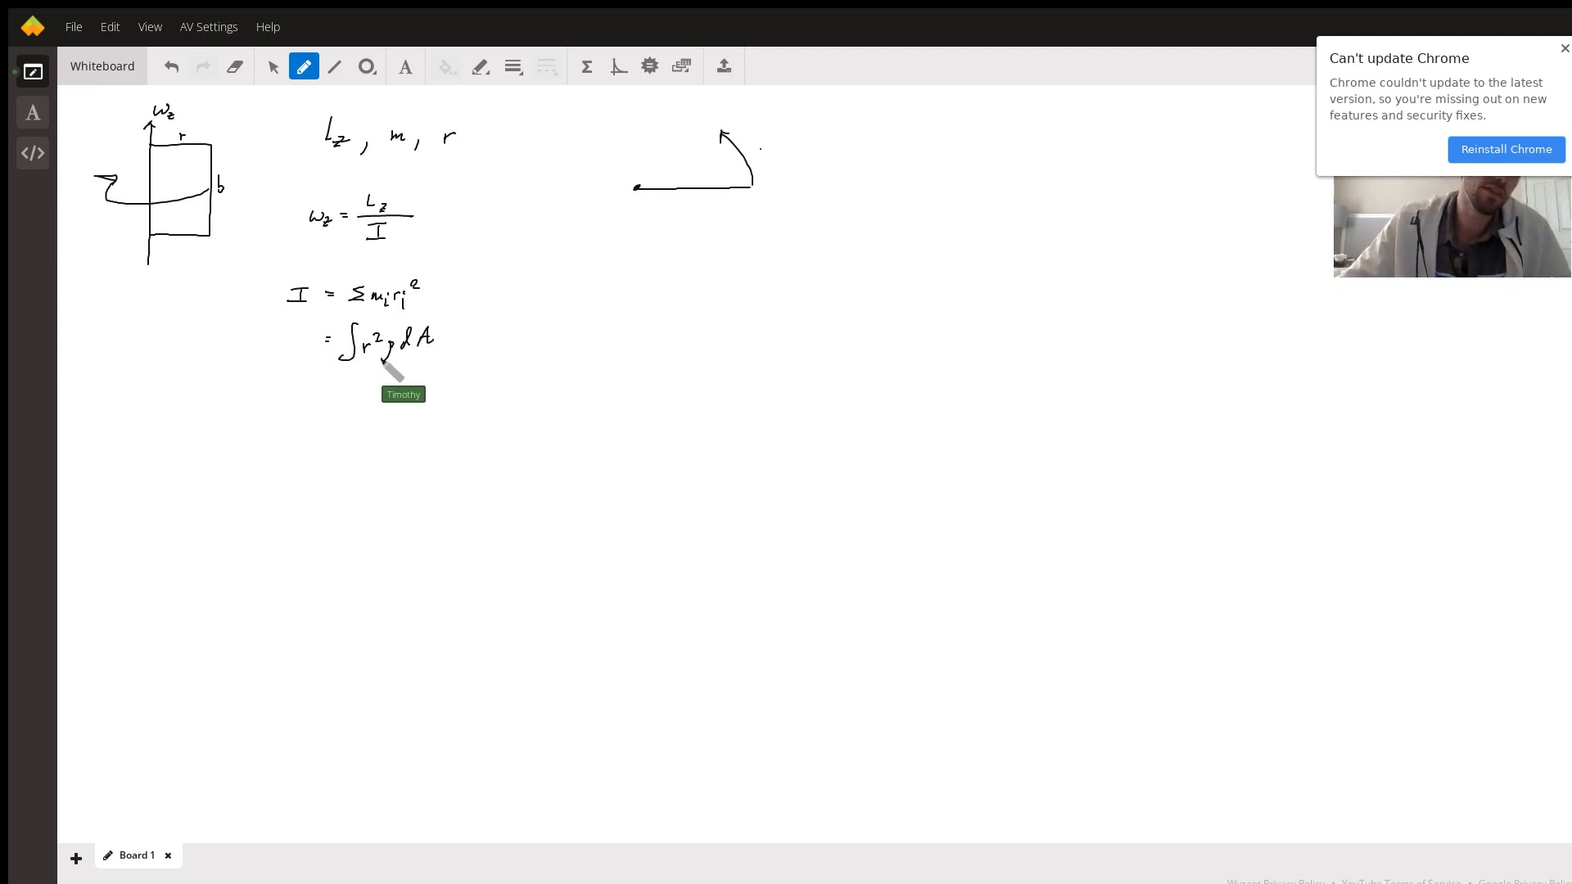
pyautogui.moveTo(146, 207)
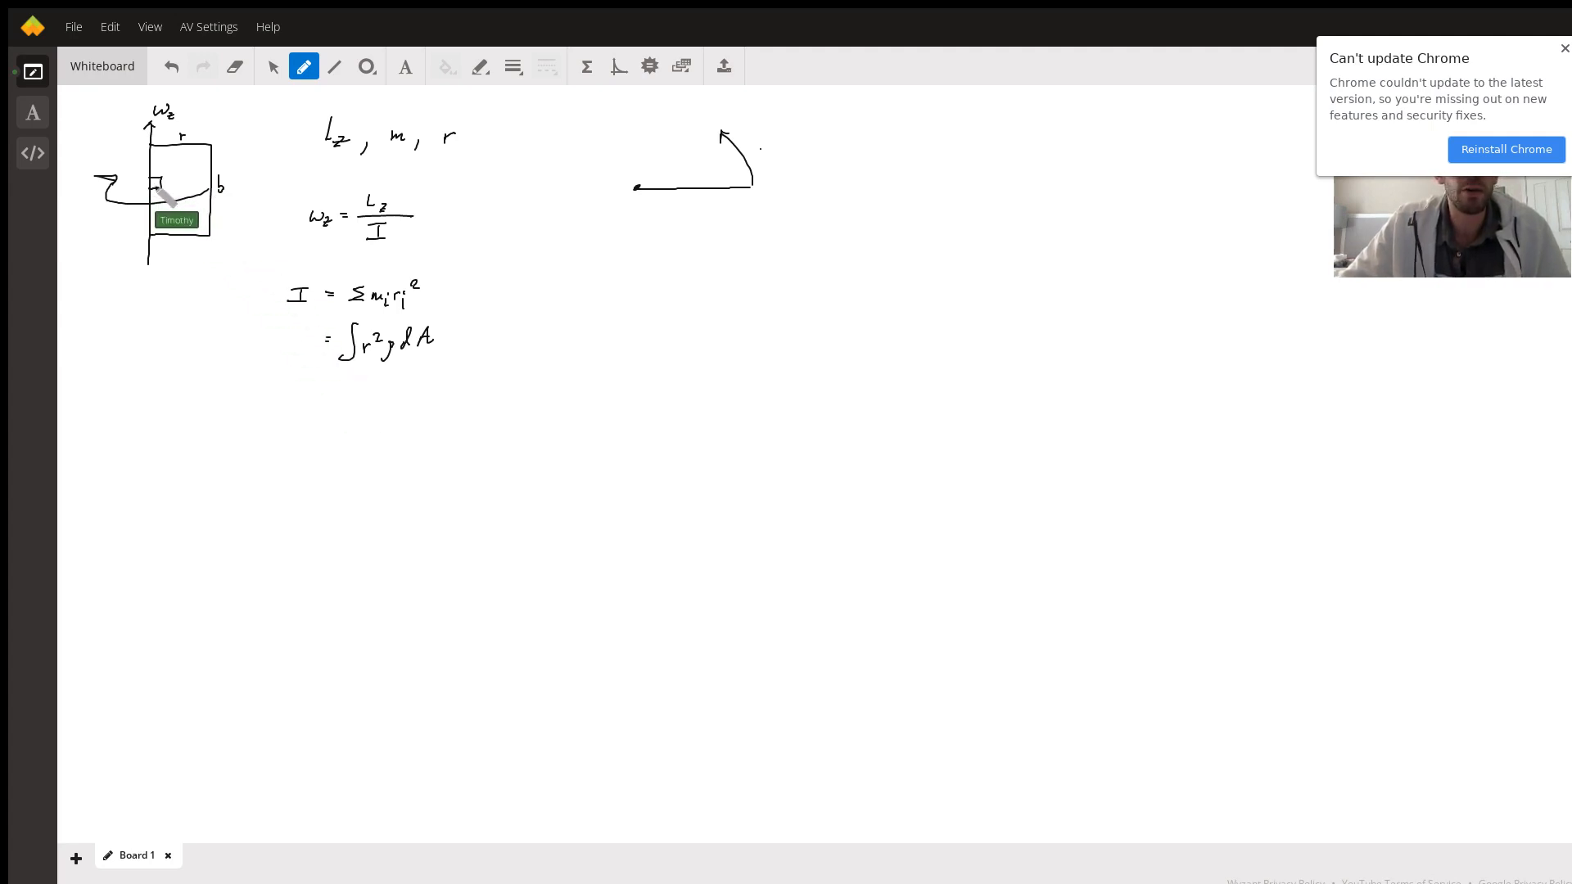
# Mark dA on the door sketch, write dA = dr db, and sketch the element square with sides dr and db.
pyautogui.moveTo(165, 185); pyautogui.dragTo(200, 171)
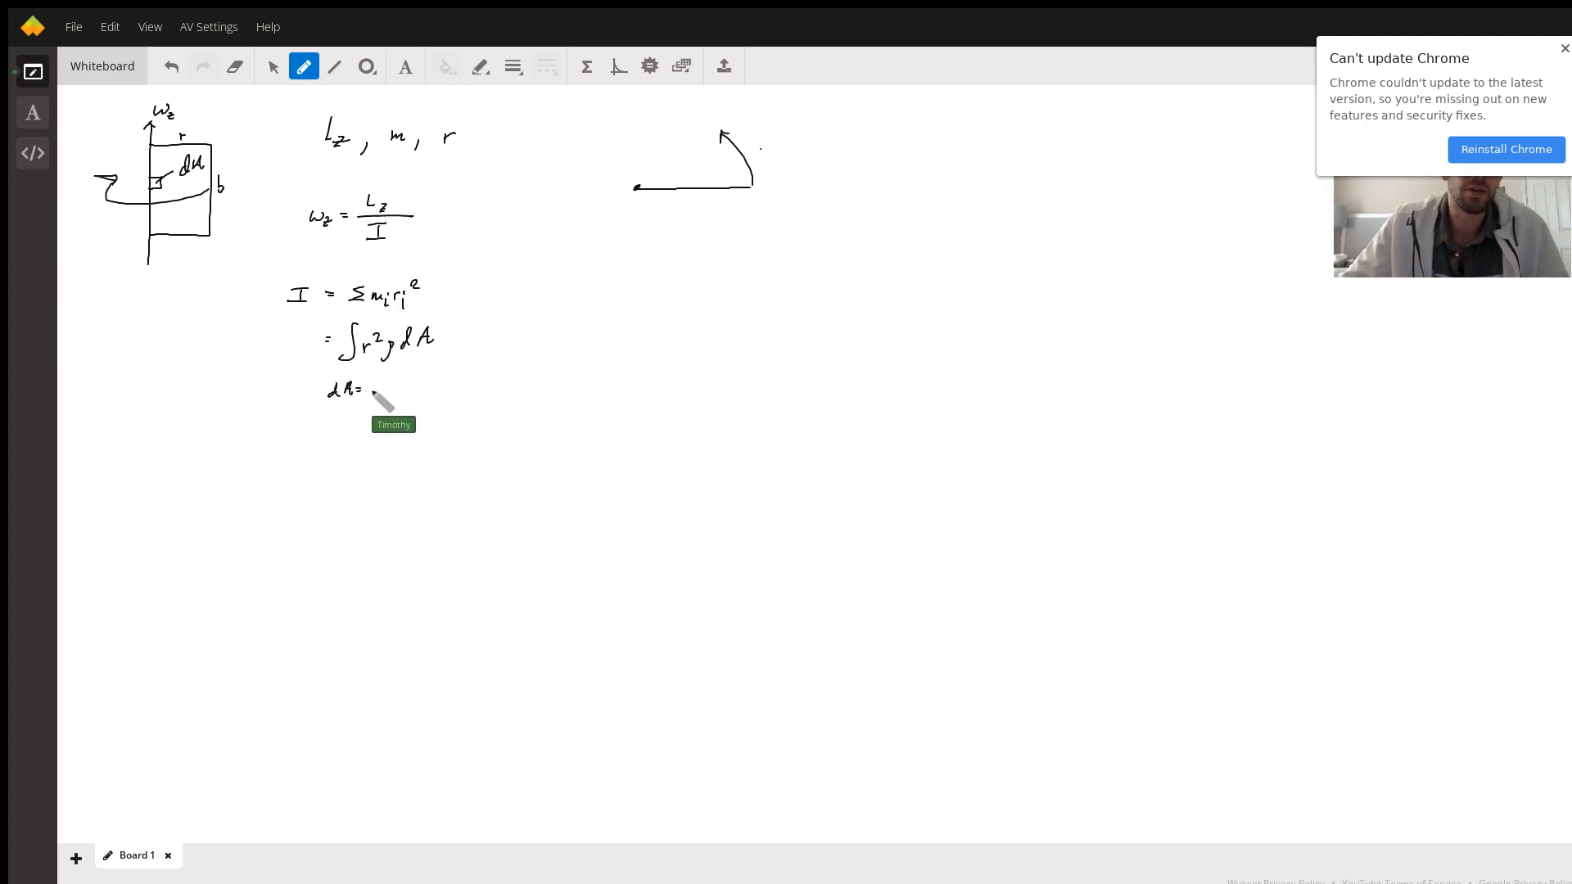
pyautogui.moveTo(372, 391); pyautogui.dragTo(379, 396)
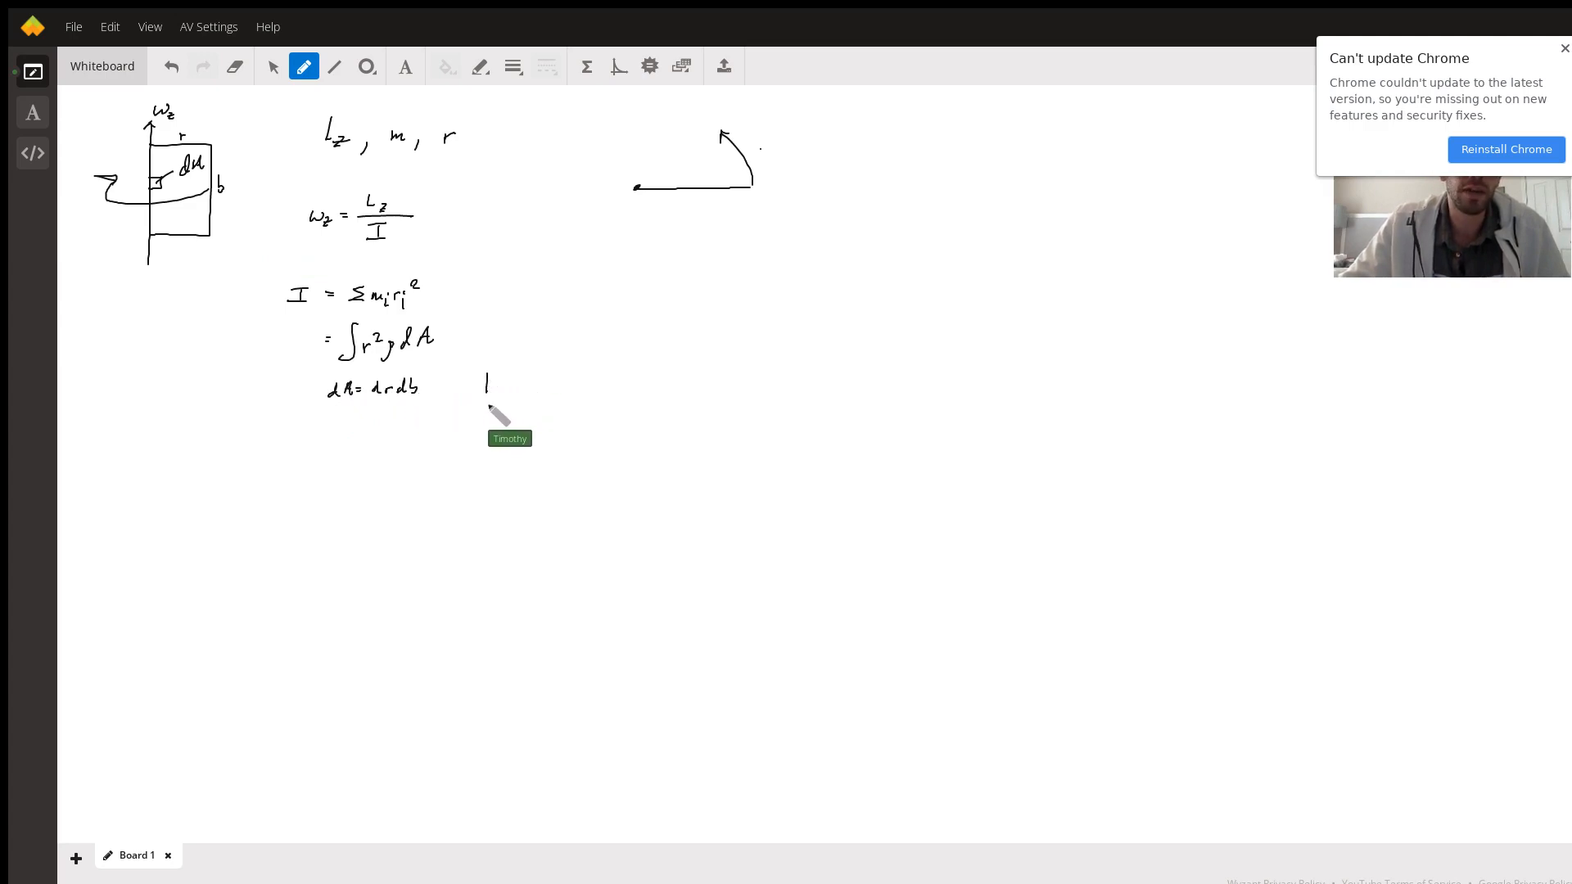
pyautogui.moveTo(486, 372); pyautogui.dragTo(525, 411)
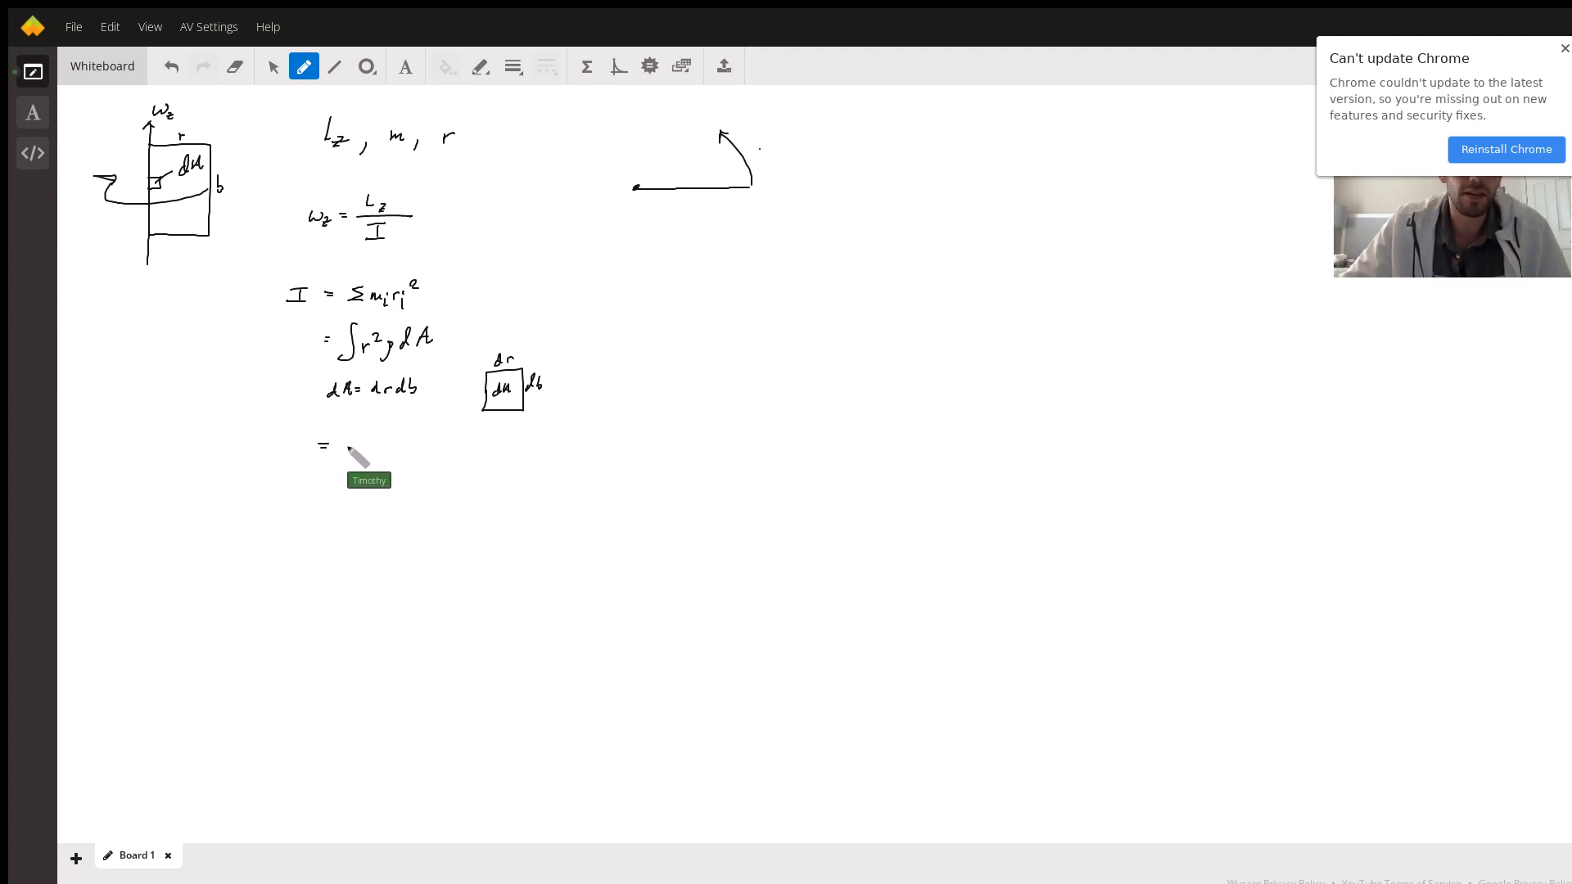
# Write the line = ρ∫₀ʳ r² dr ∫₀ᵇ db with its integration limits.
pyautogui.moveTo(346, 457); pyautogui.dragTo(344, 449)
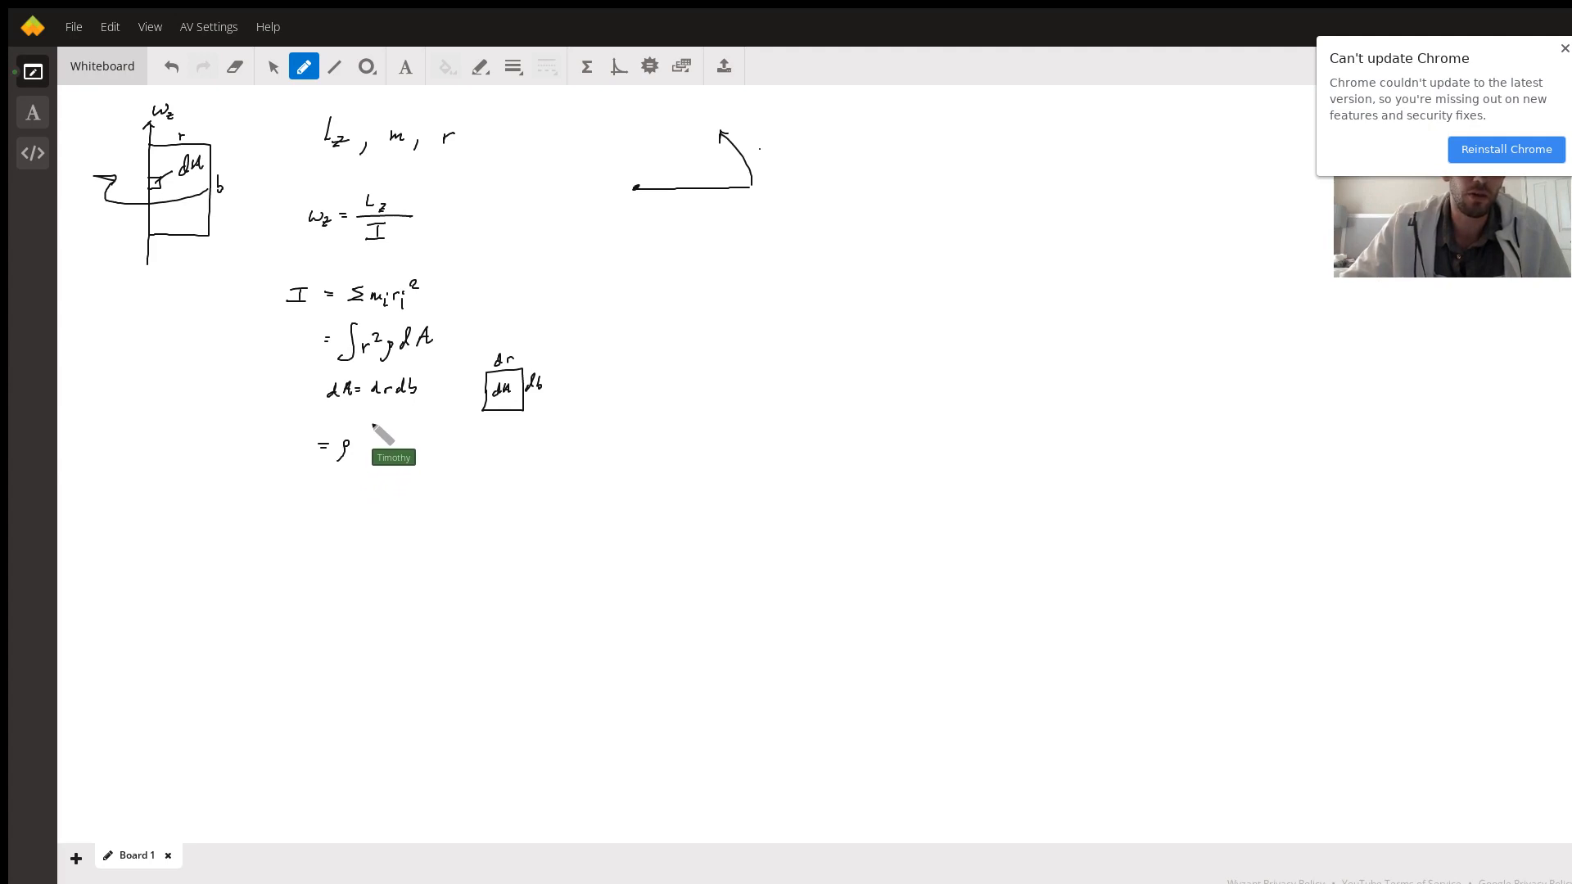
pyautogui.moveTo(356, 452); pyautogui.dragTo(387, 440)
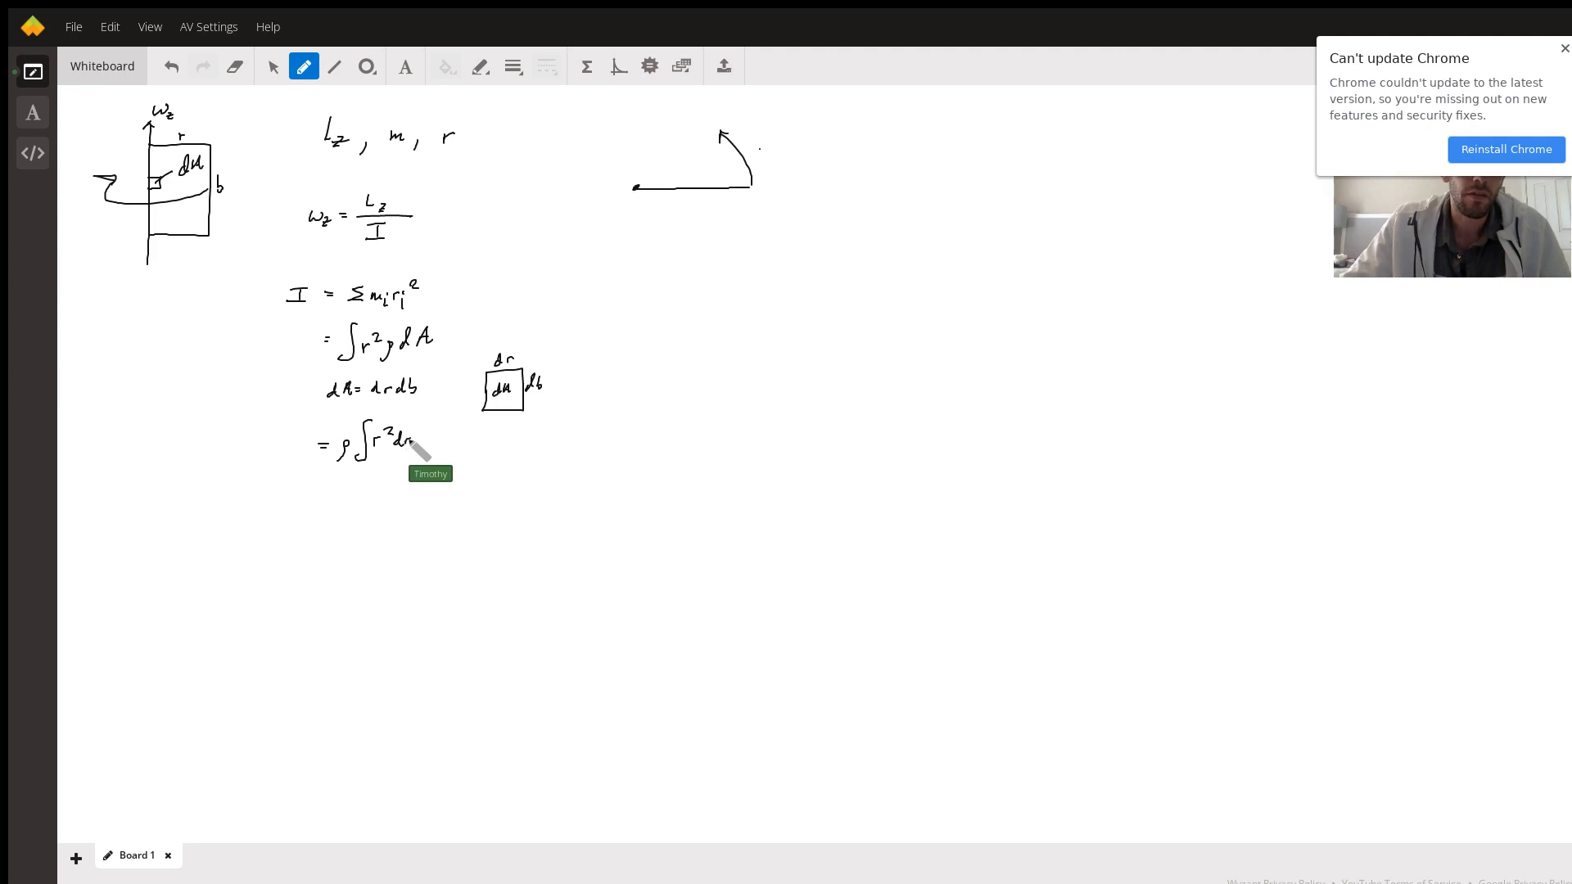
pyautogui.moveTo(421, 421); pyautogui.dragTo(436, 462)
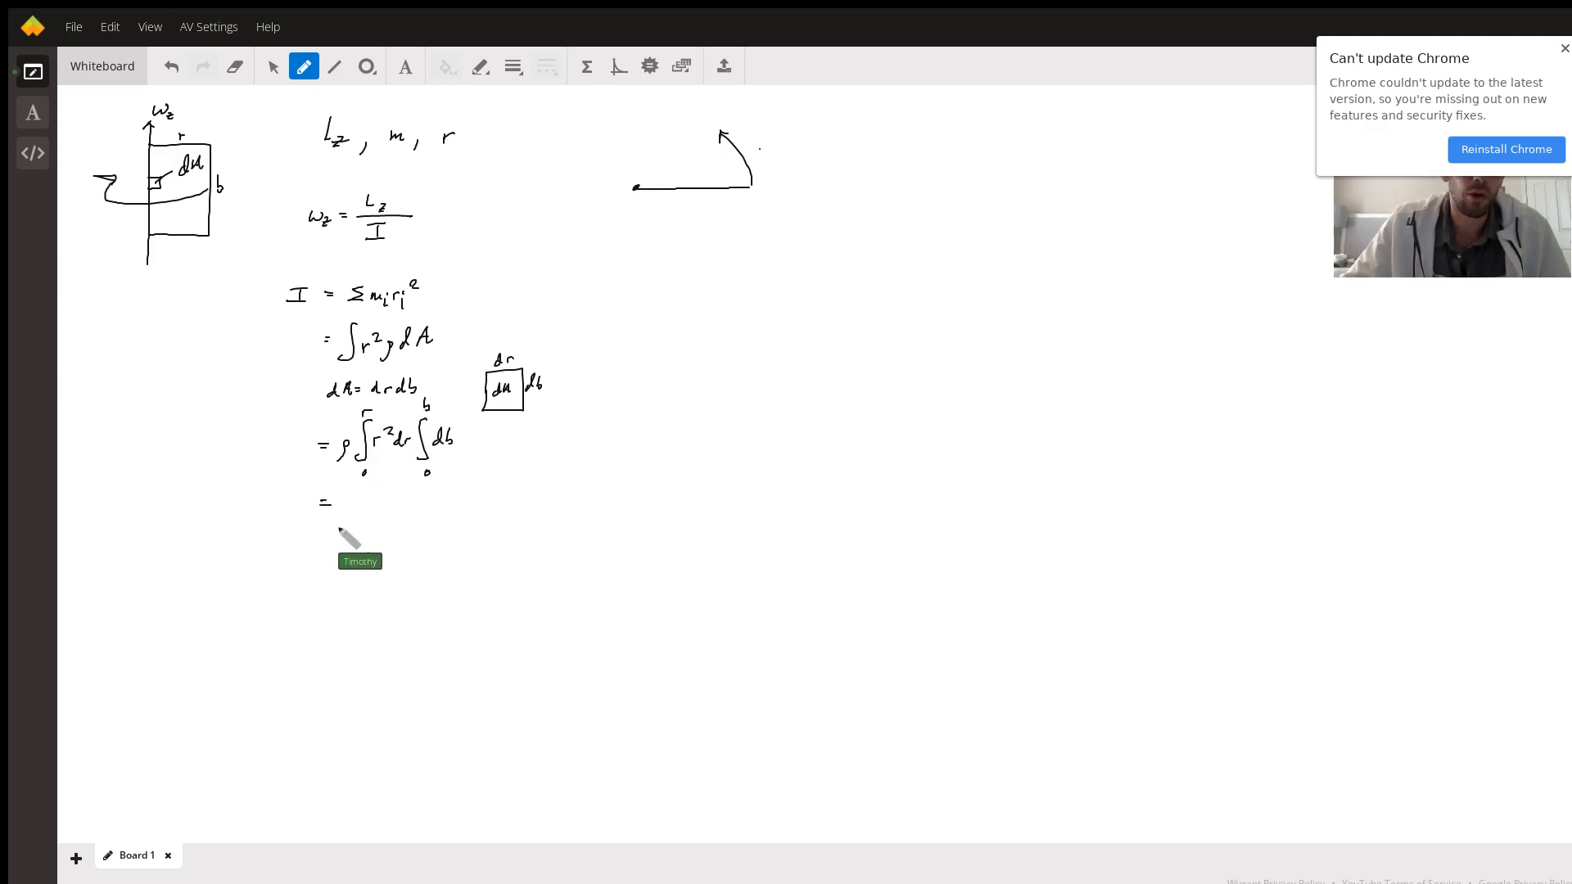
# Evaluate to = ρ (1/3) r³ b and note ρ = m/A beside it.
pyautogui.moveTo(336, 511); pyautogui.dragTo(372, 501)
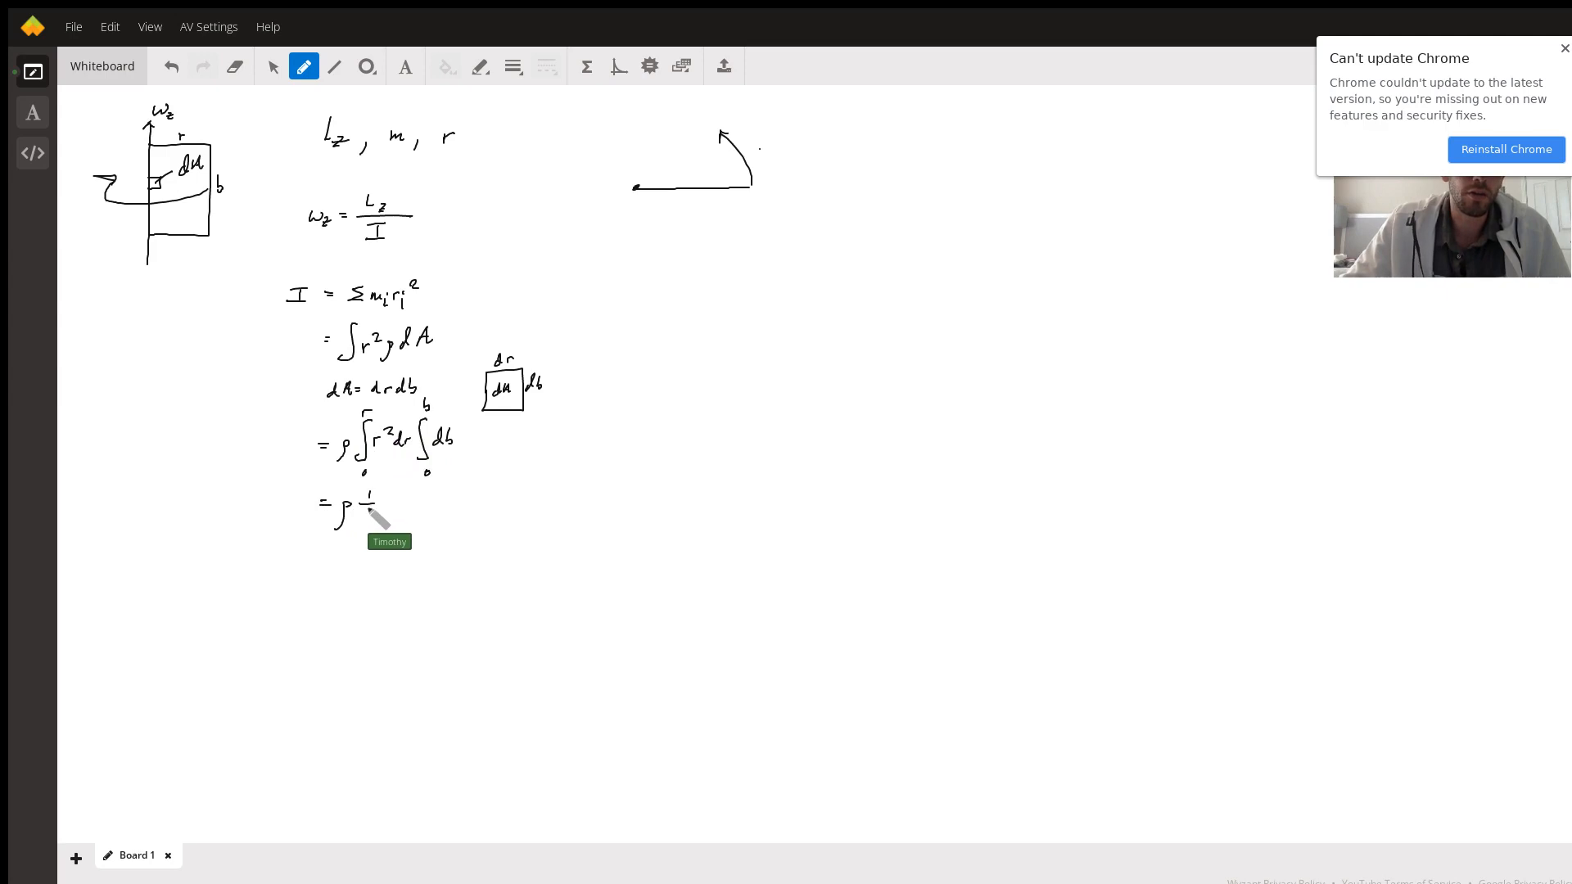
pyautogui.moveTo(365, 502); pyautogui.dragTo(401, 501)
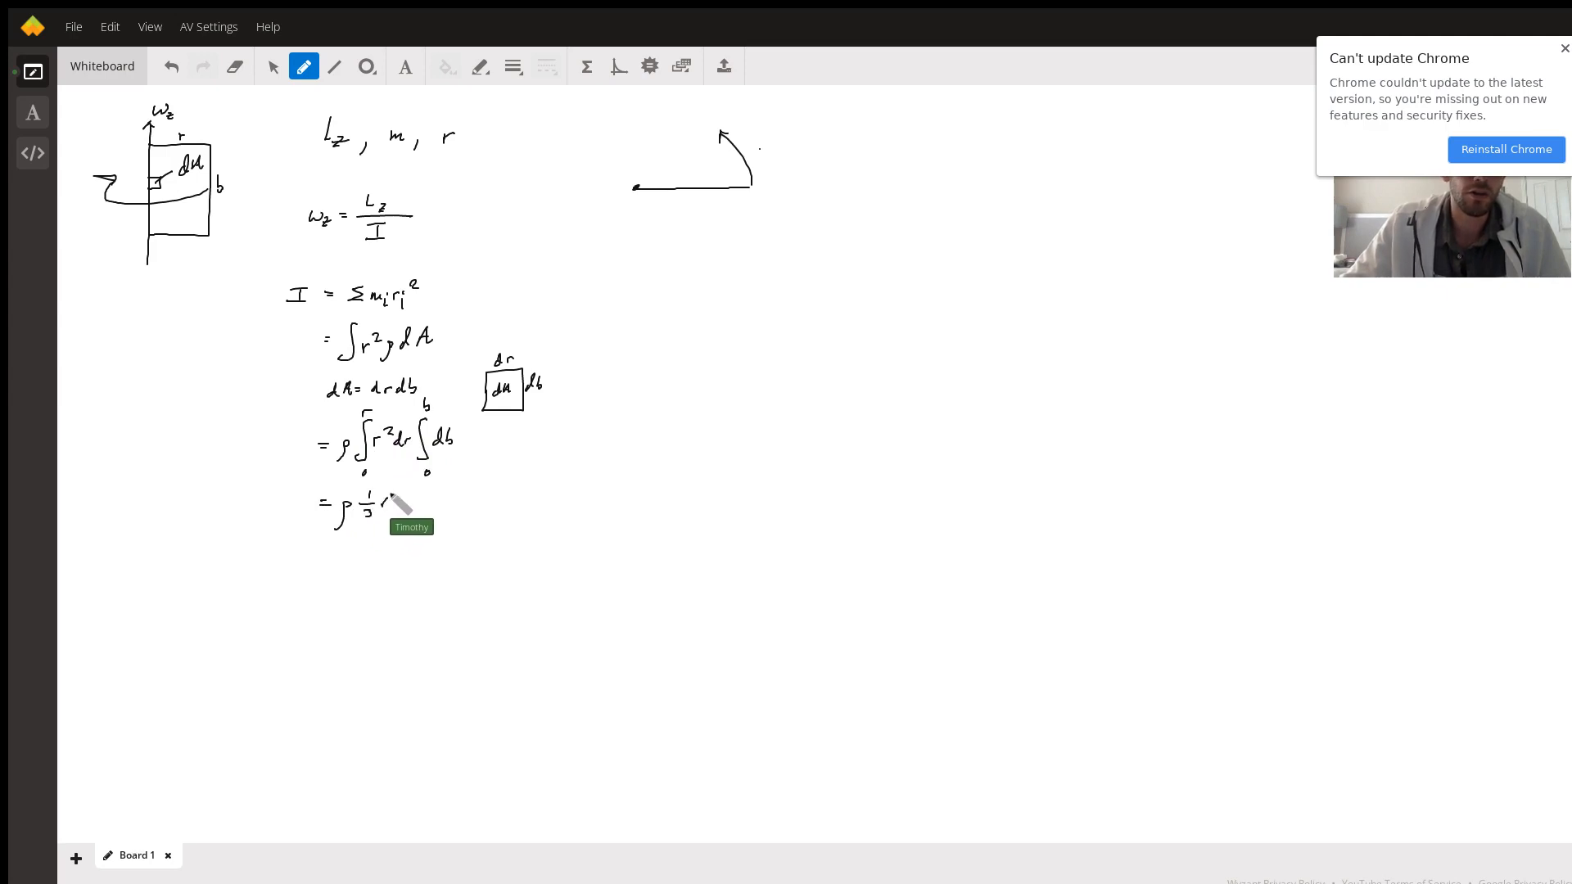
pyautogui.moveTo(394, 507); pyautogui.dragTo(411, 491)
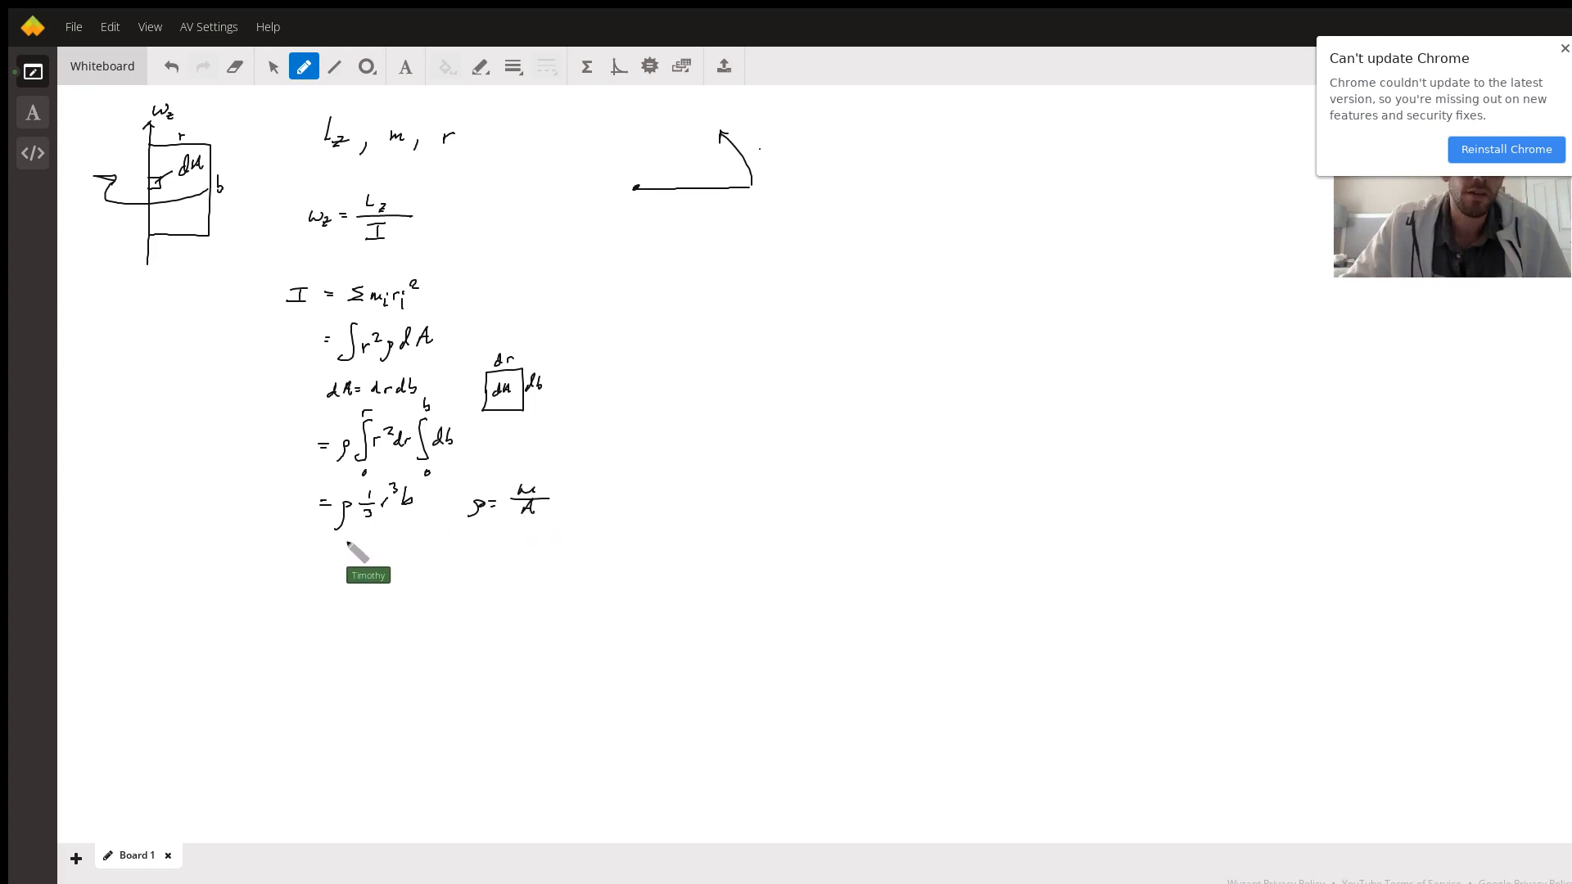
# Write the substitution line I = m/(rb)·(1/3 ….
pyautogui.moveTo(313, 555); pyautogui.dragTo(324, 555)
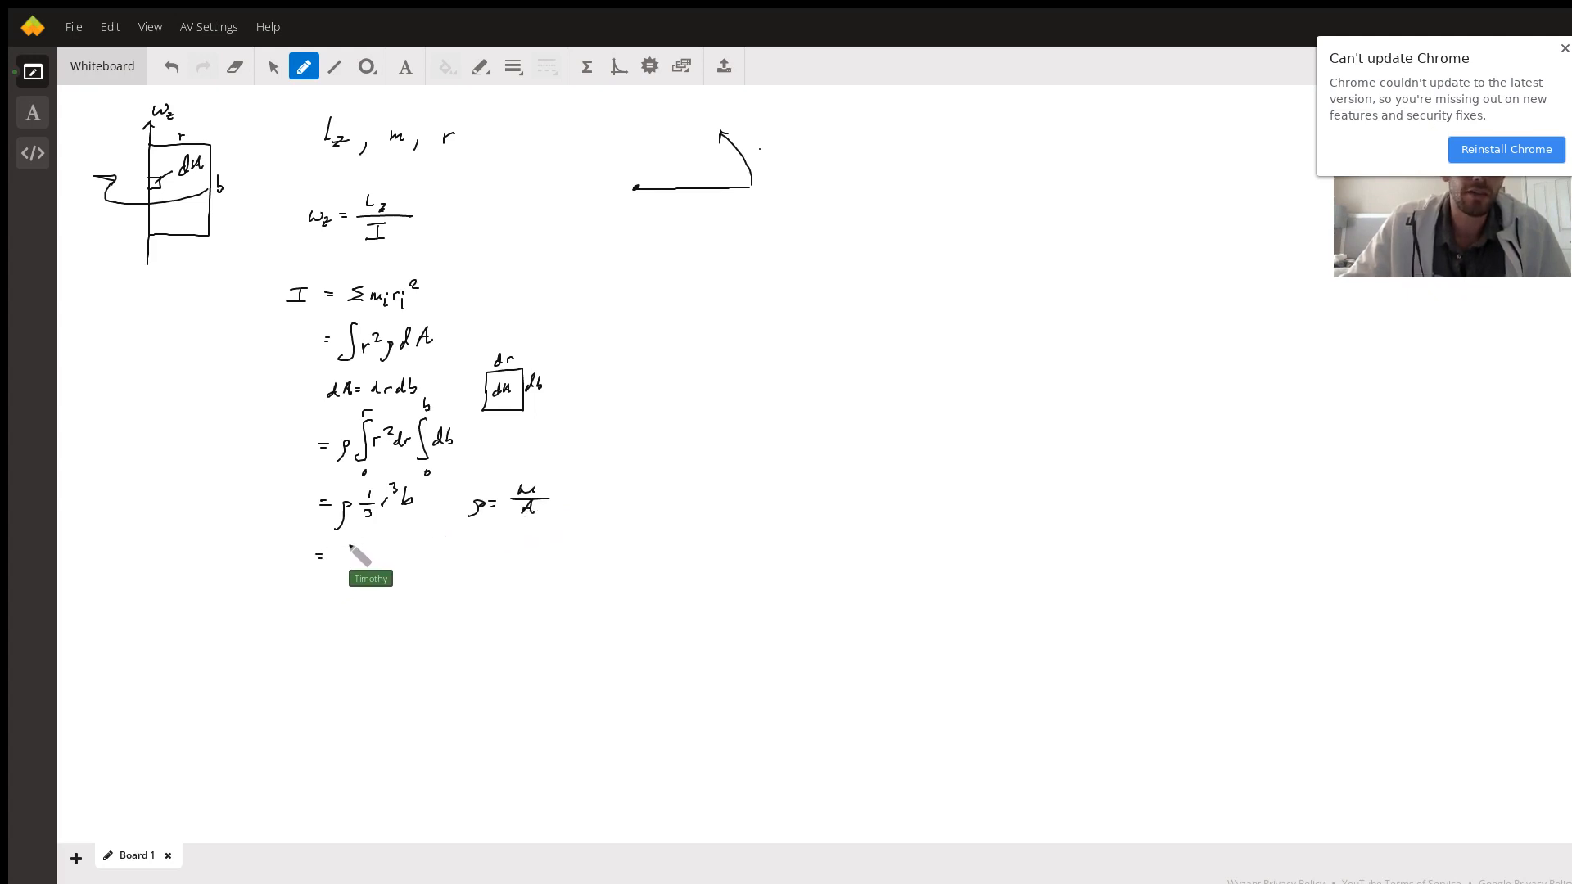
pyautogui.moveTo(349, 547); pyautogui.dragTo(345, 580)
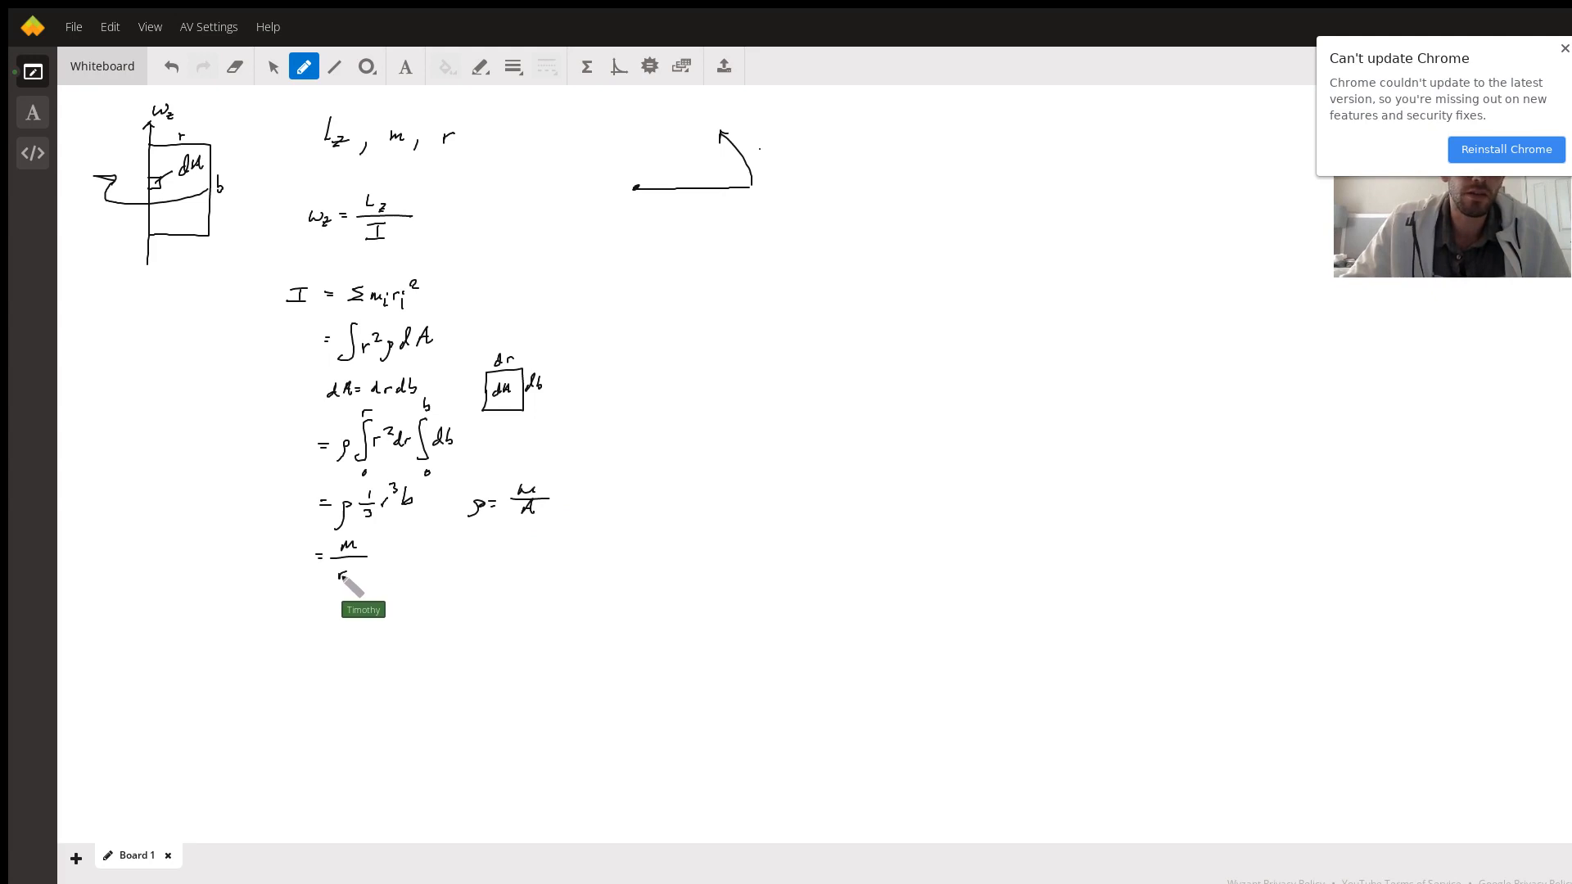
pyautogui.moveTo(340, 576); pyautogui.dragTo(360, 572)
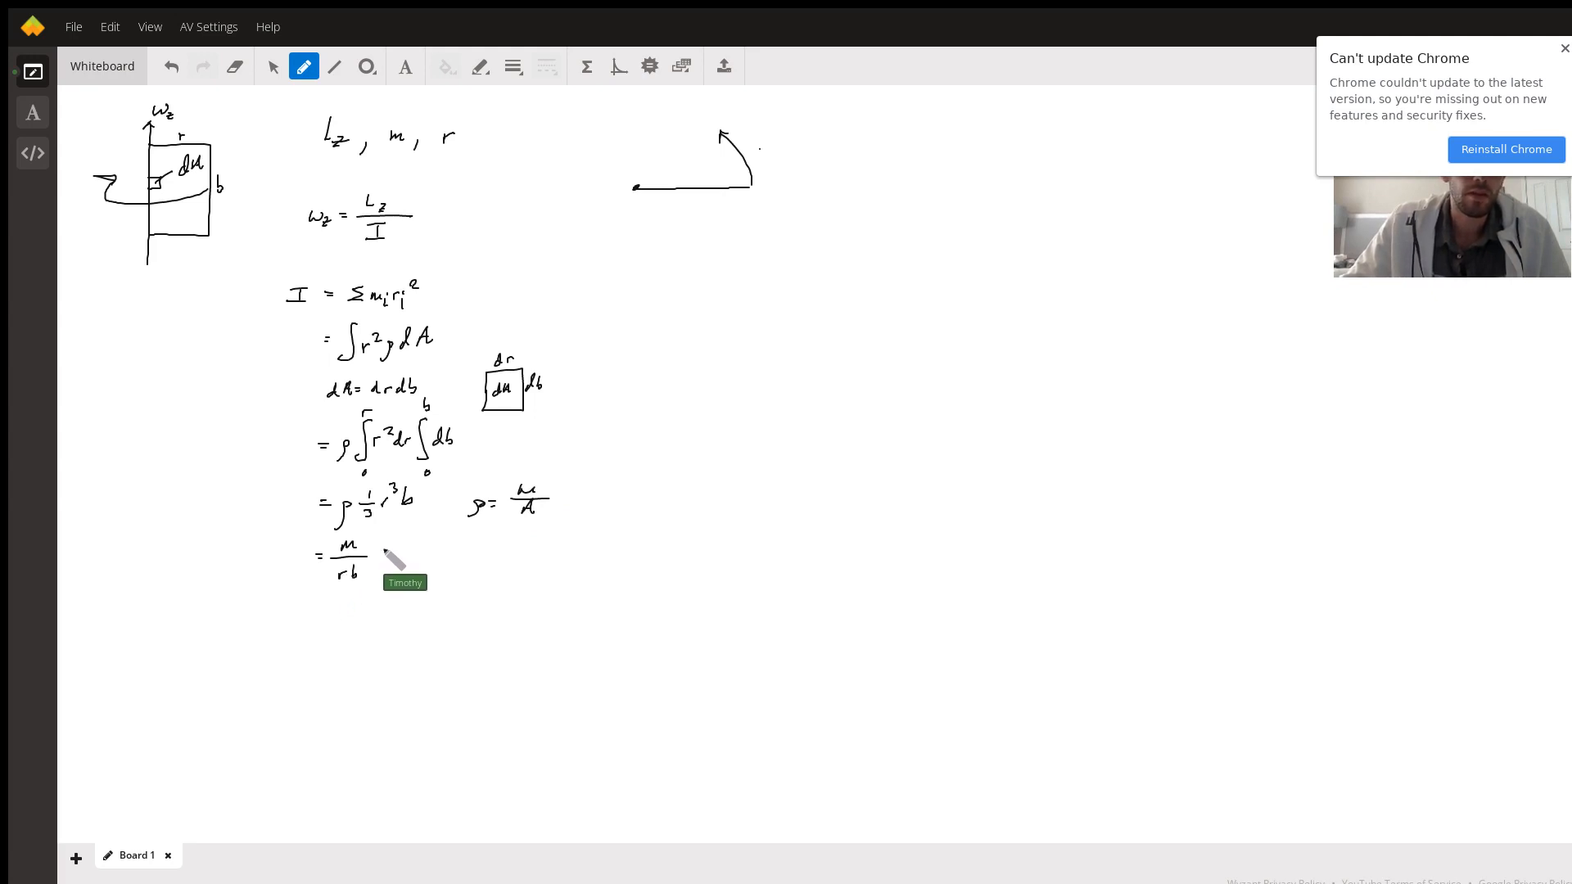
pyautogui.moveTo(372, 547); pyautogui.dragTo(402, 572)
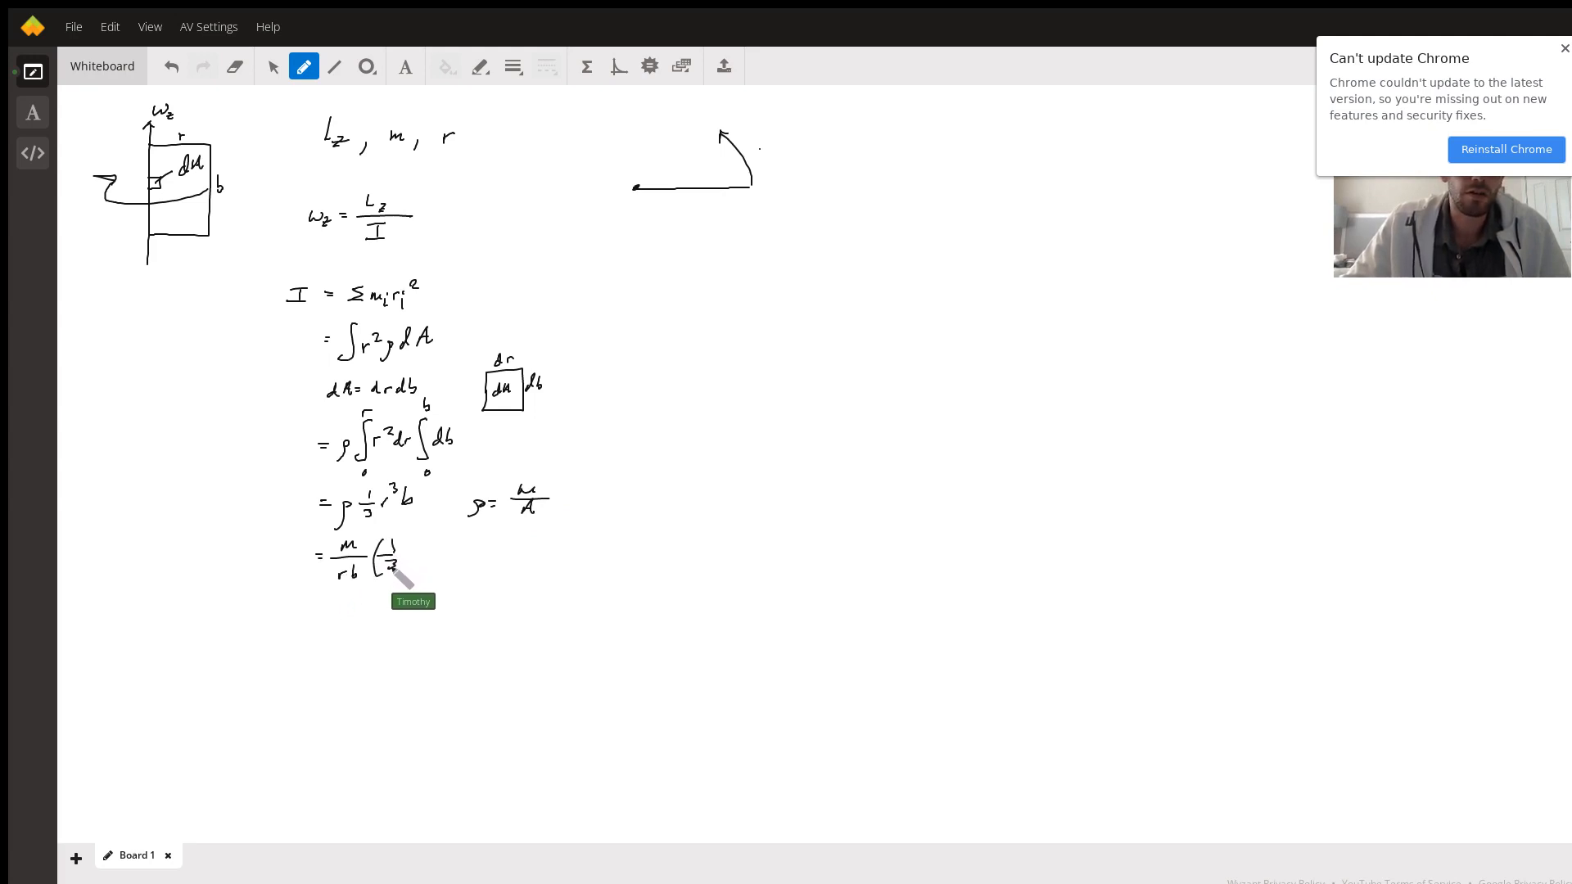
# Finish (1/3 r³)b, cancel the r and b factors, and conclude = 1/3 m r².
pyautogui.moveTo(406, 562); pyautogui.dragTo(426, 547)
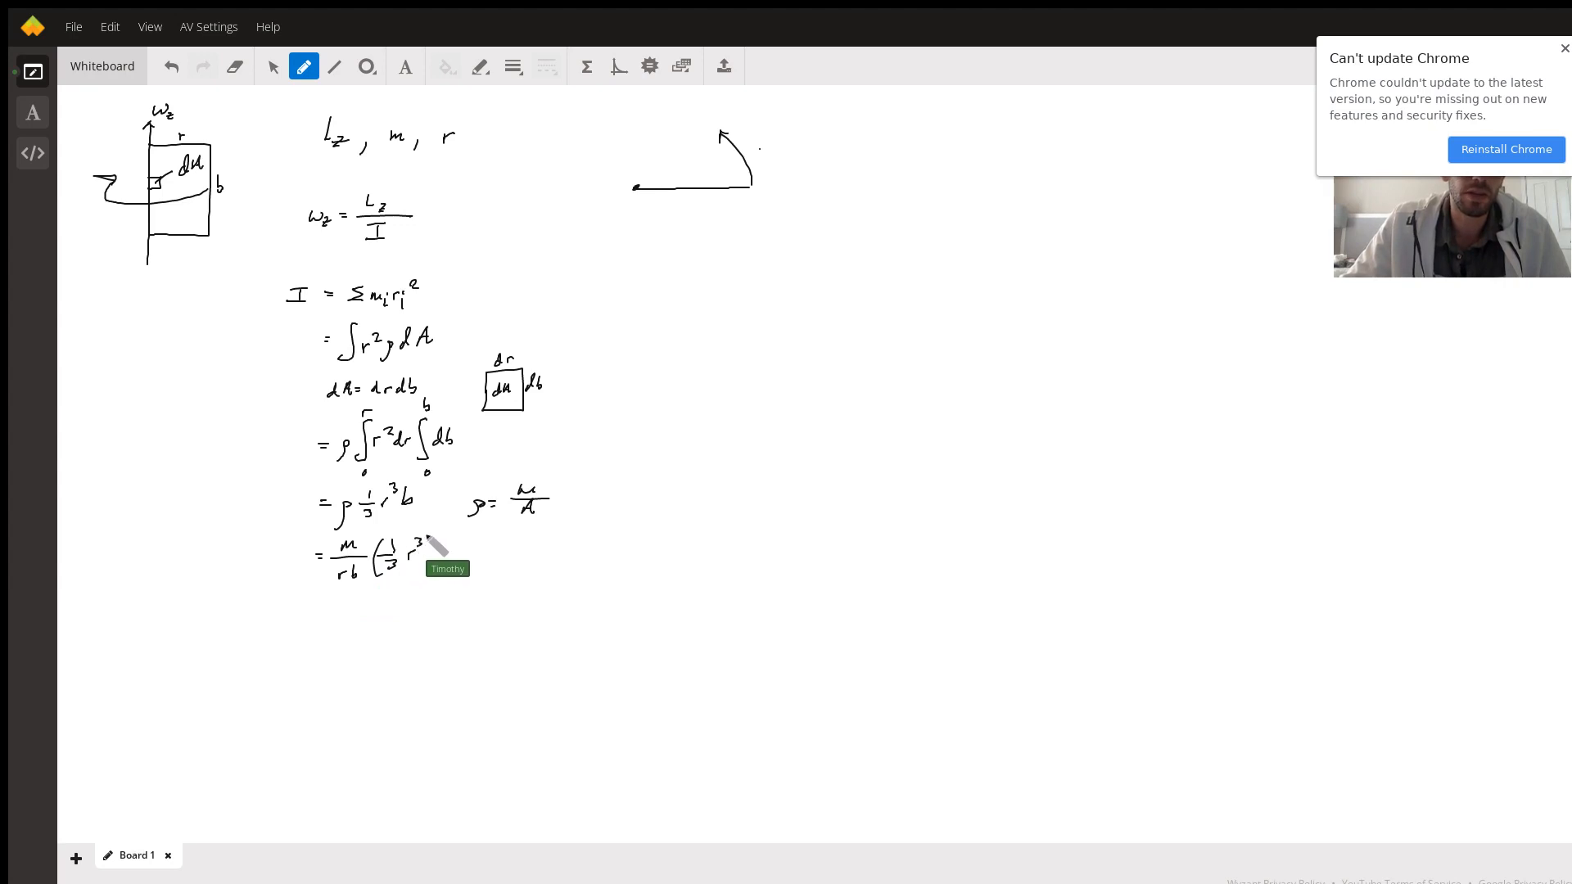
pyautogui.moveTo(421, 547); pyautogui.dragTo(452, 557)
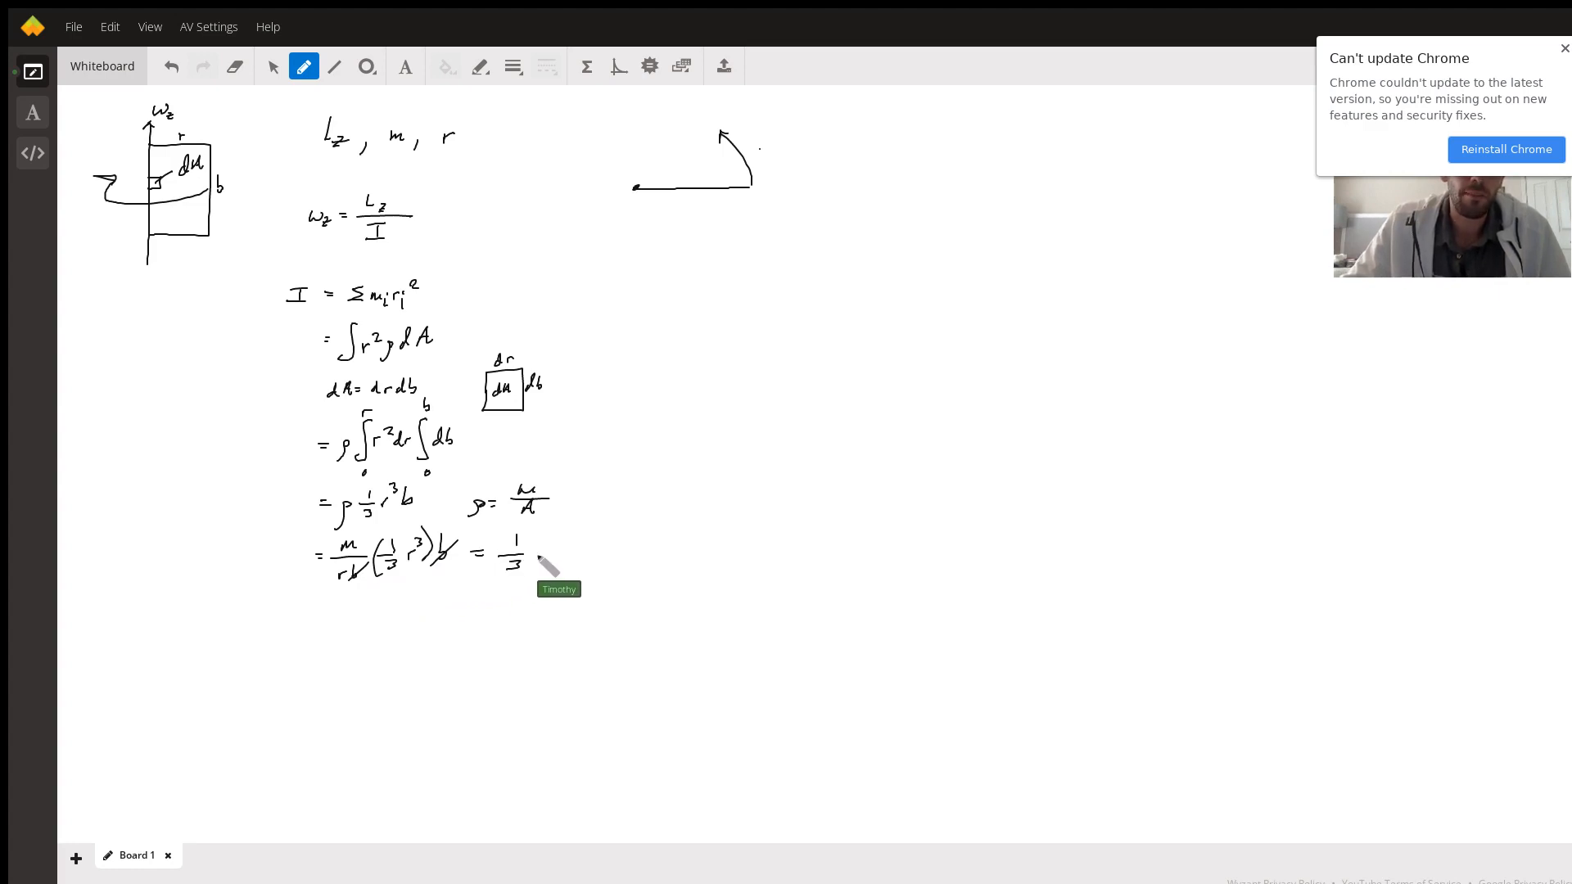
pyautogui.moveTo(531, 552); pyautogui.dragTo(566, 552)
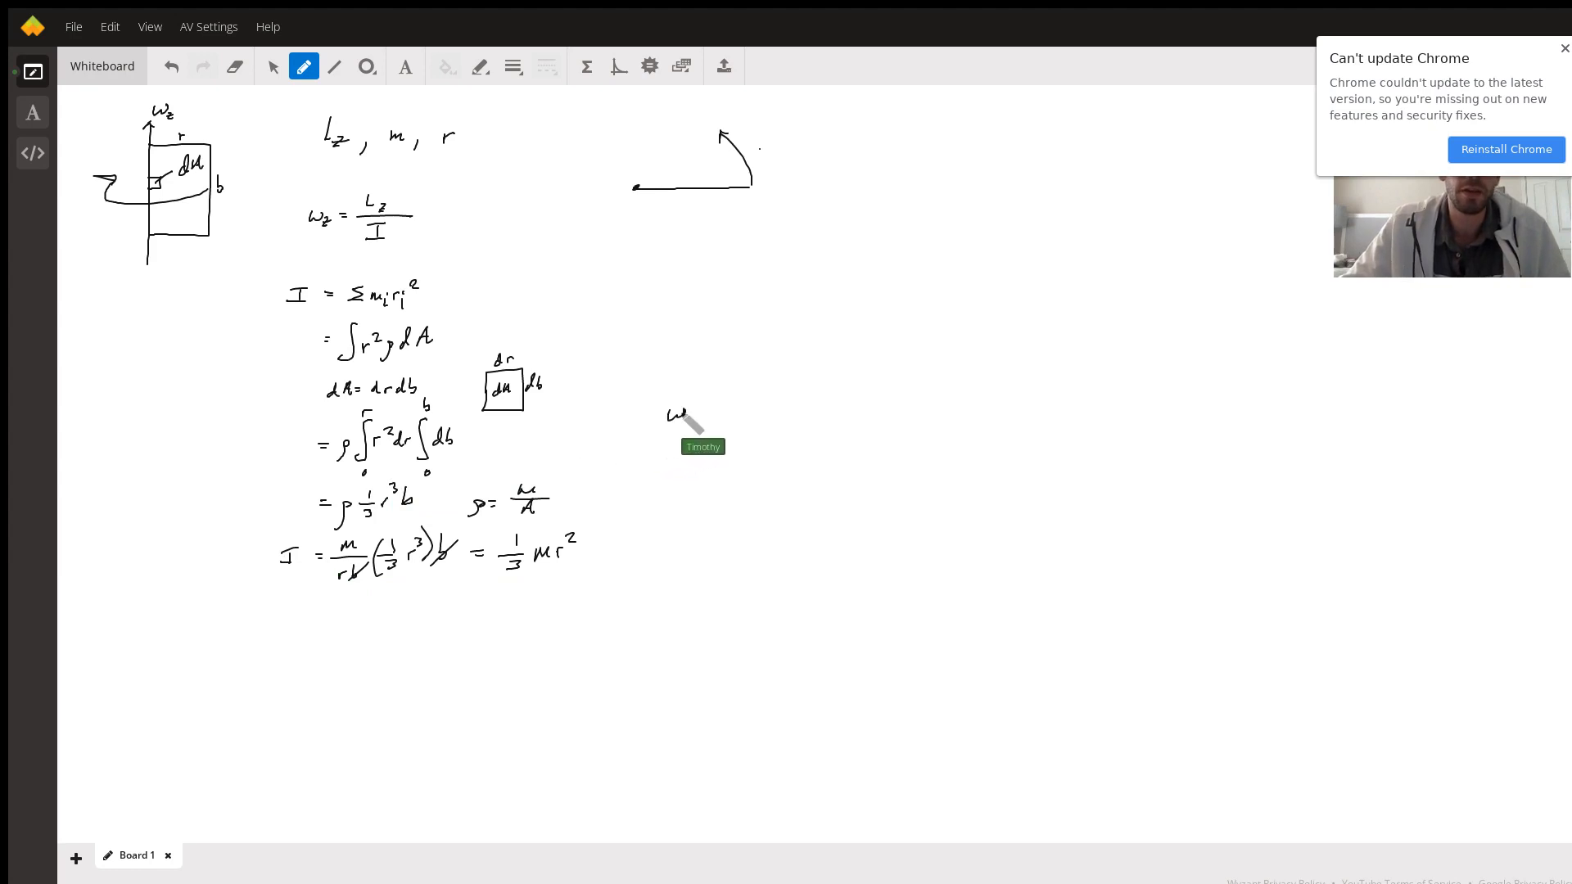
# Write ωz = Lz / (1/3 m r²) to the right of the derivation.
pyautogui.moveTo(703, 419); pyautogui.dragTo(718, 419)
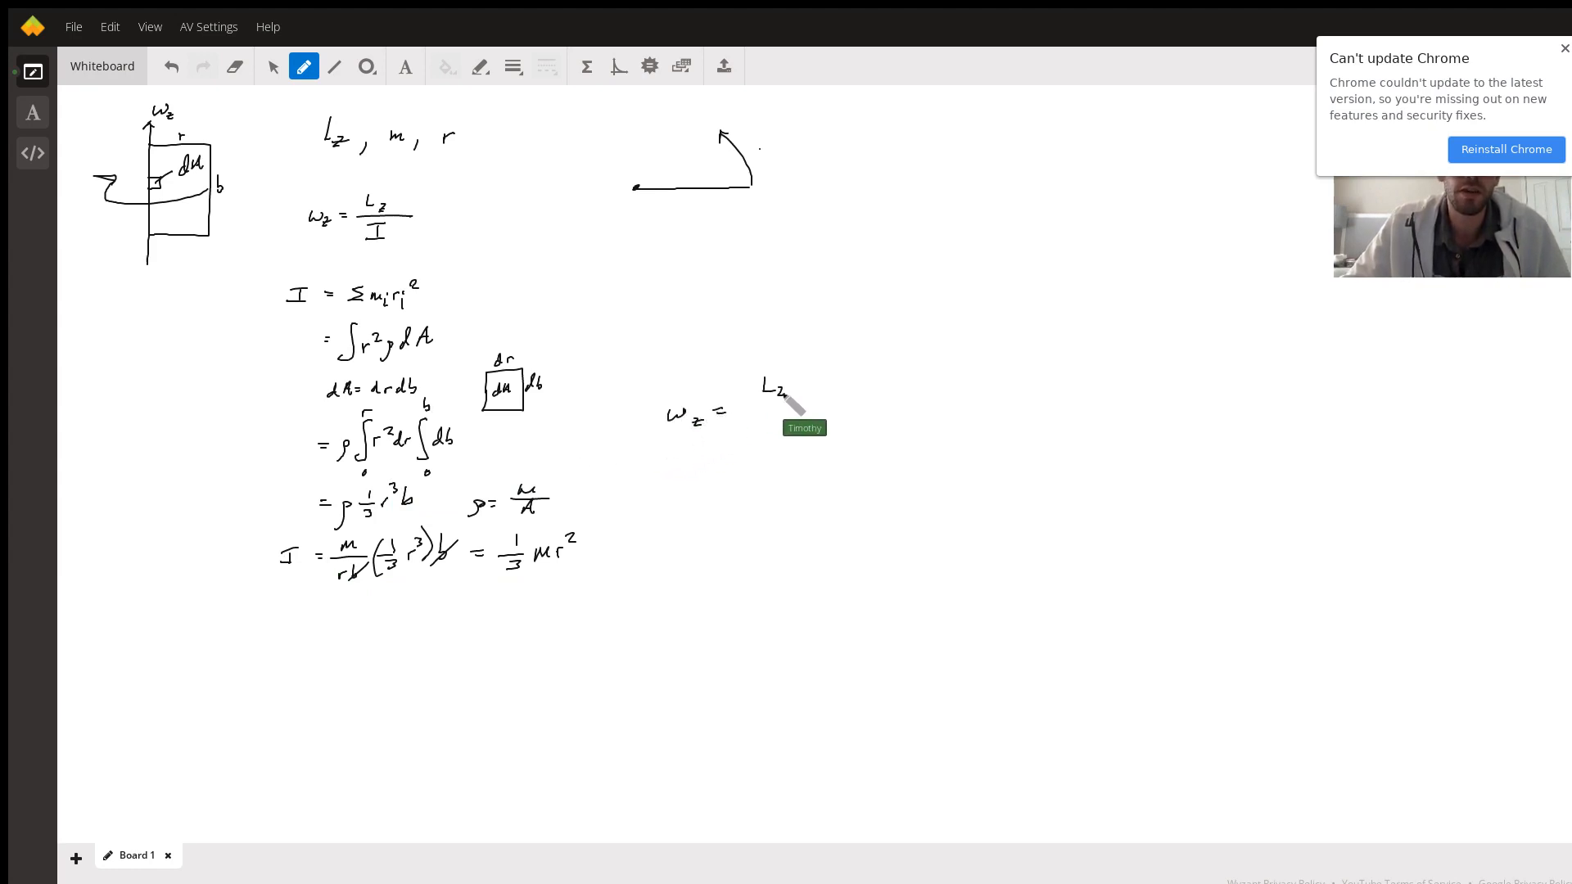
pyautogui.moveTo(747, 405); pyautogui.dragTo(797, 405)
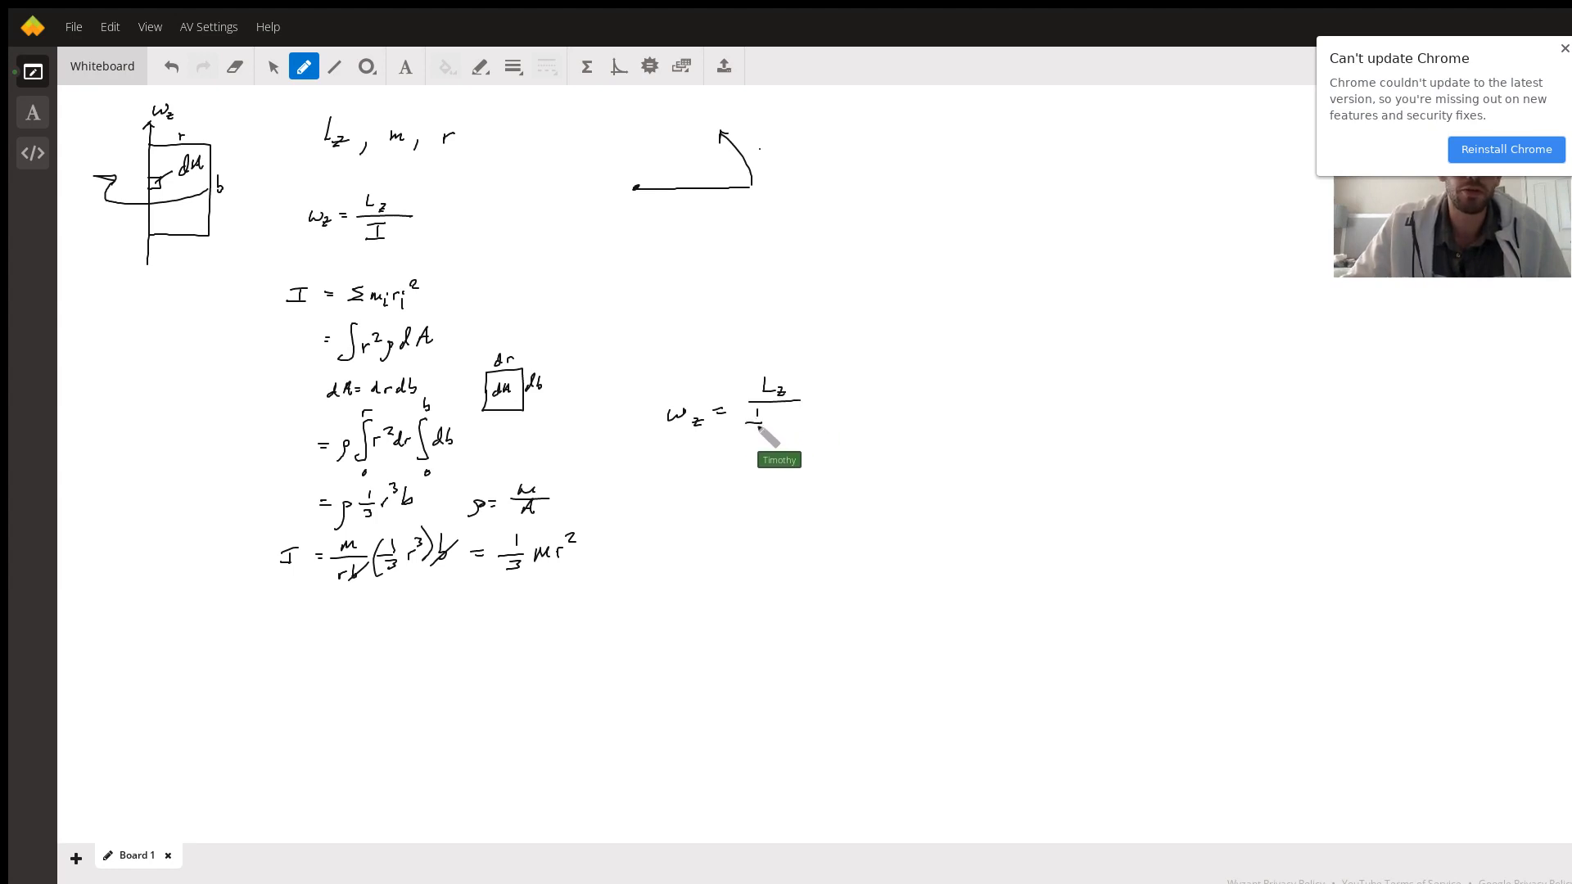
pyautogui.moveTo(757, 416); pyautogui.dragTo(798, 425)
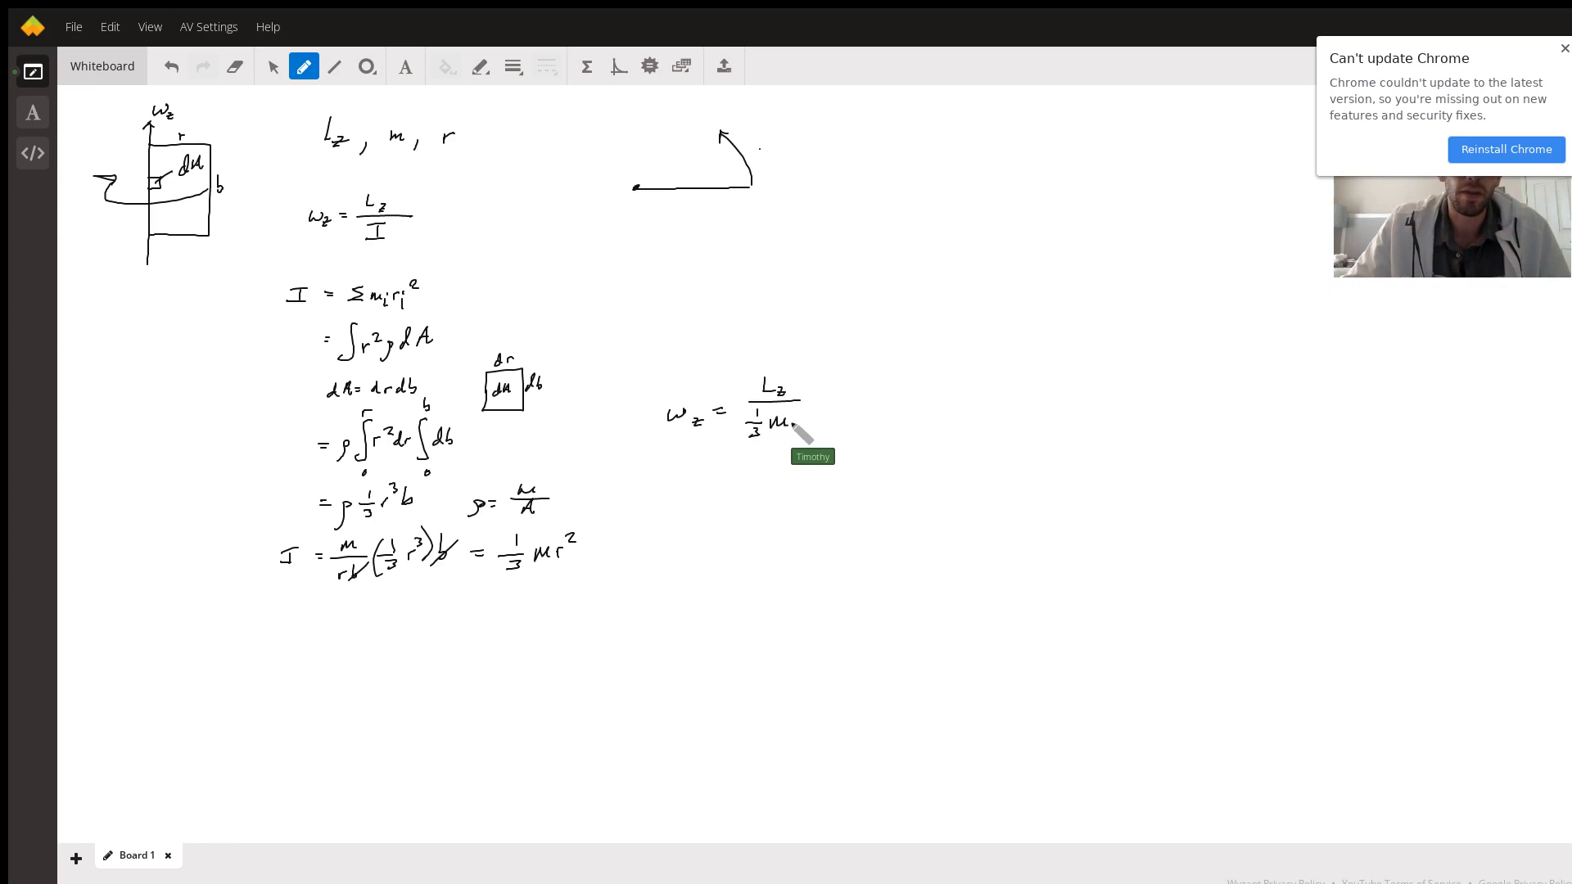